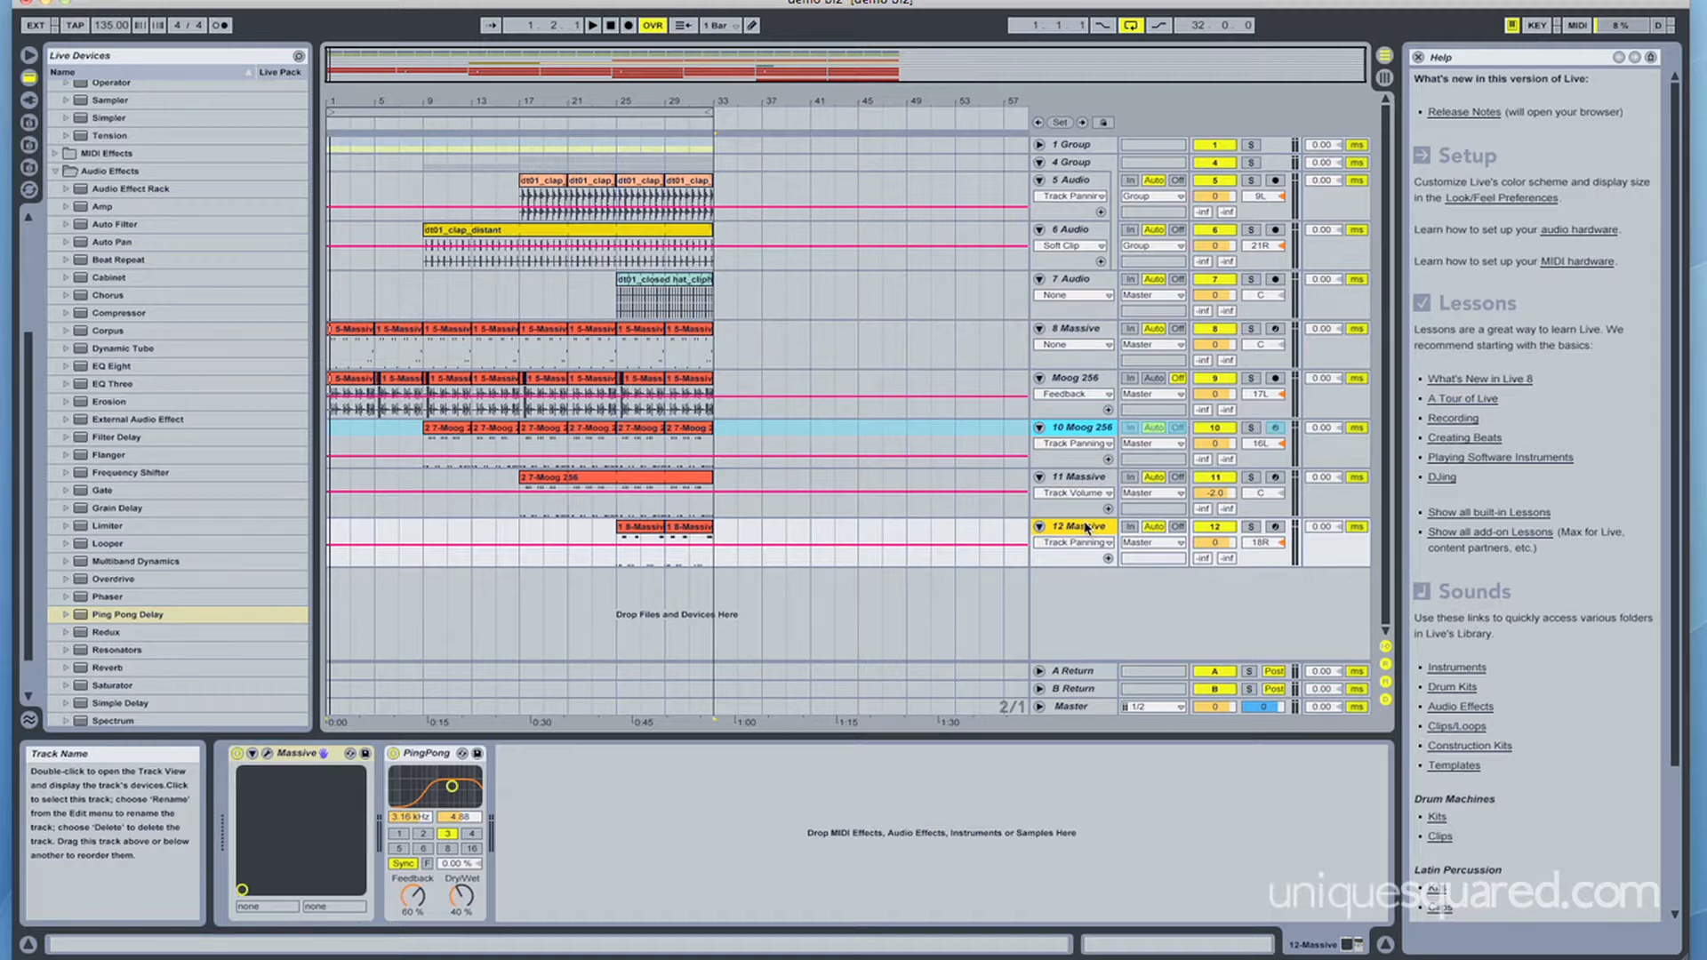
mouse_move(190, 101)
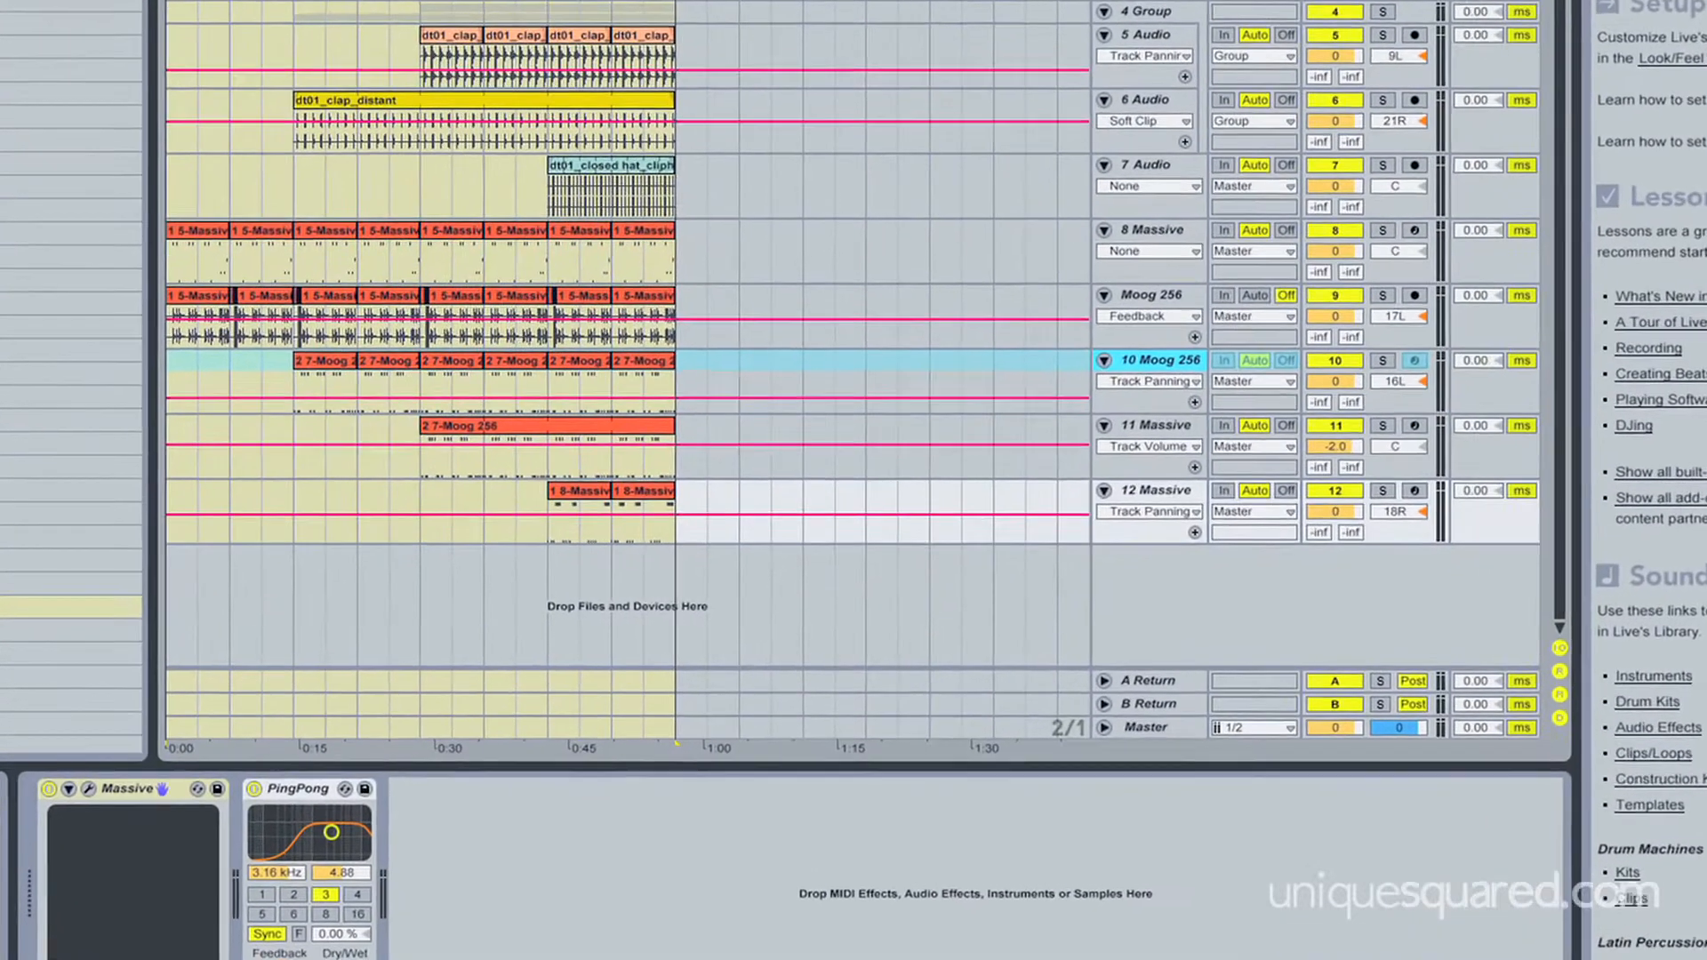
Step: Select the new MIDI track and load the Analog synth onto it
scroll(up, 3)
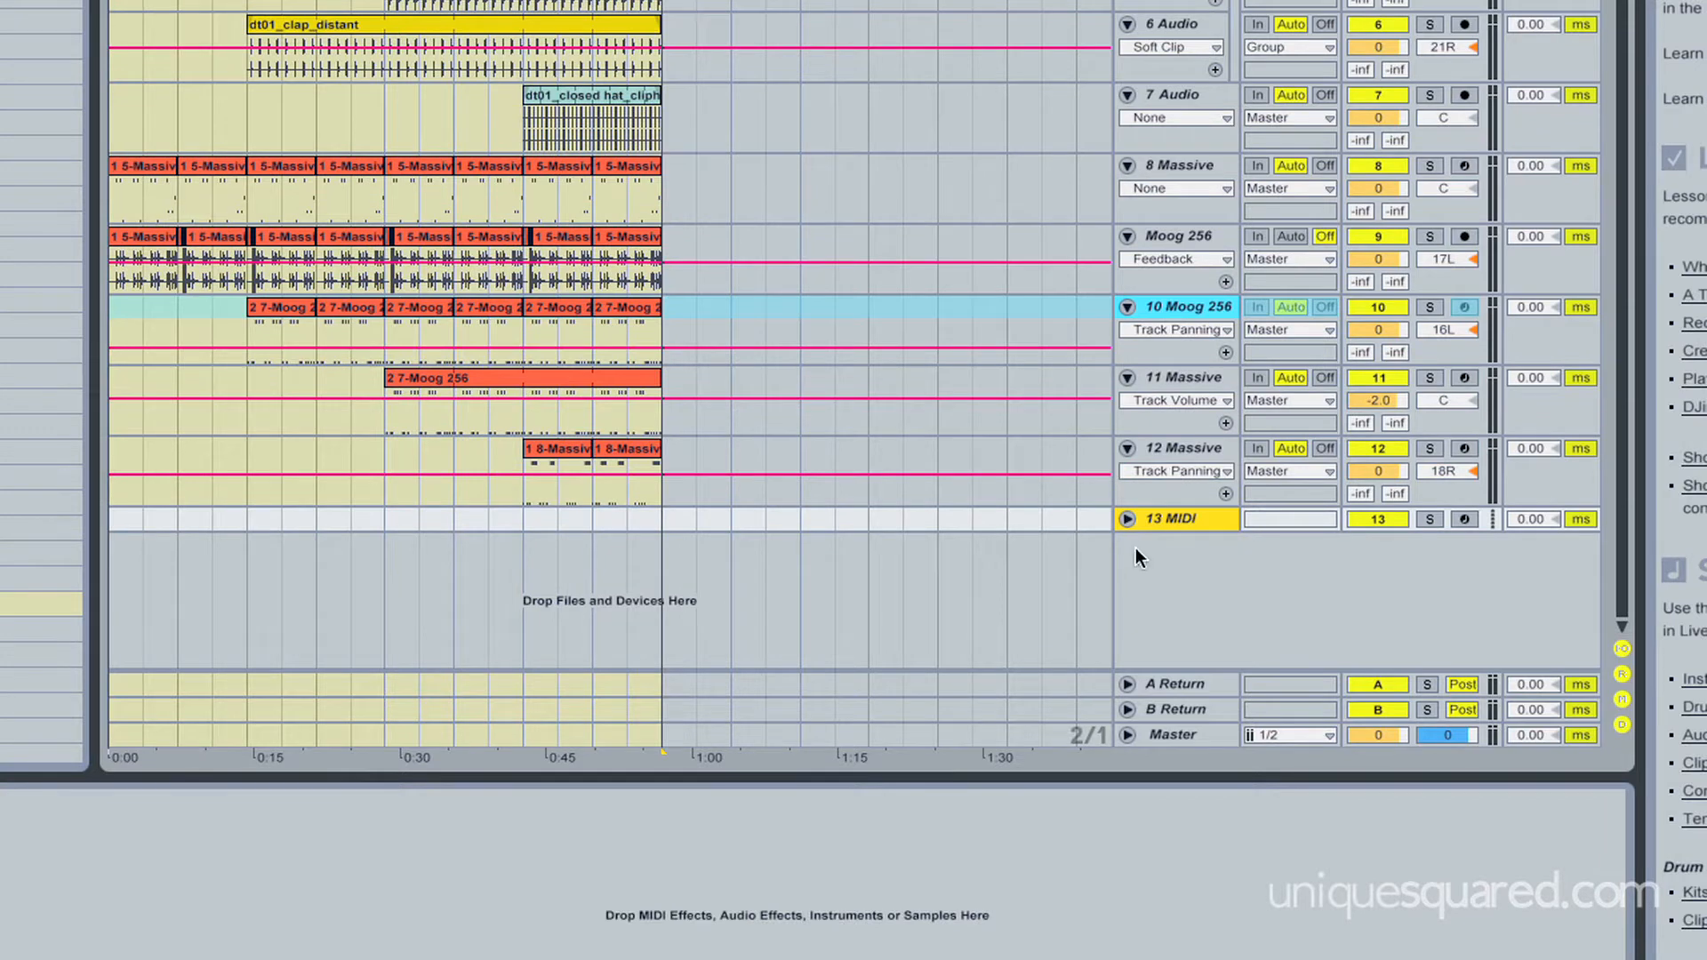
click(1171, 520)
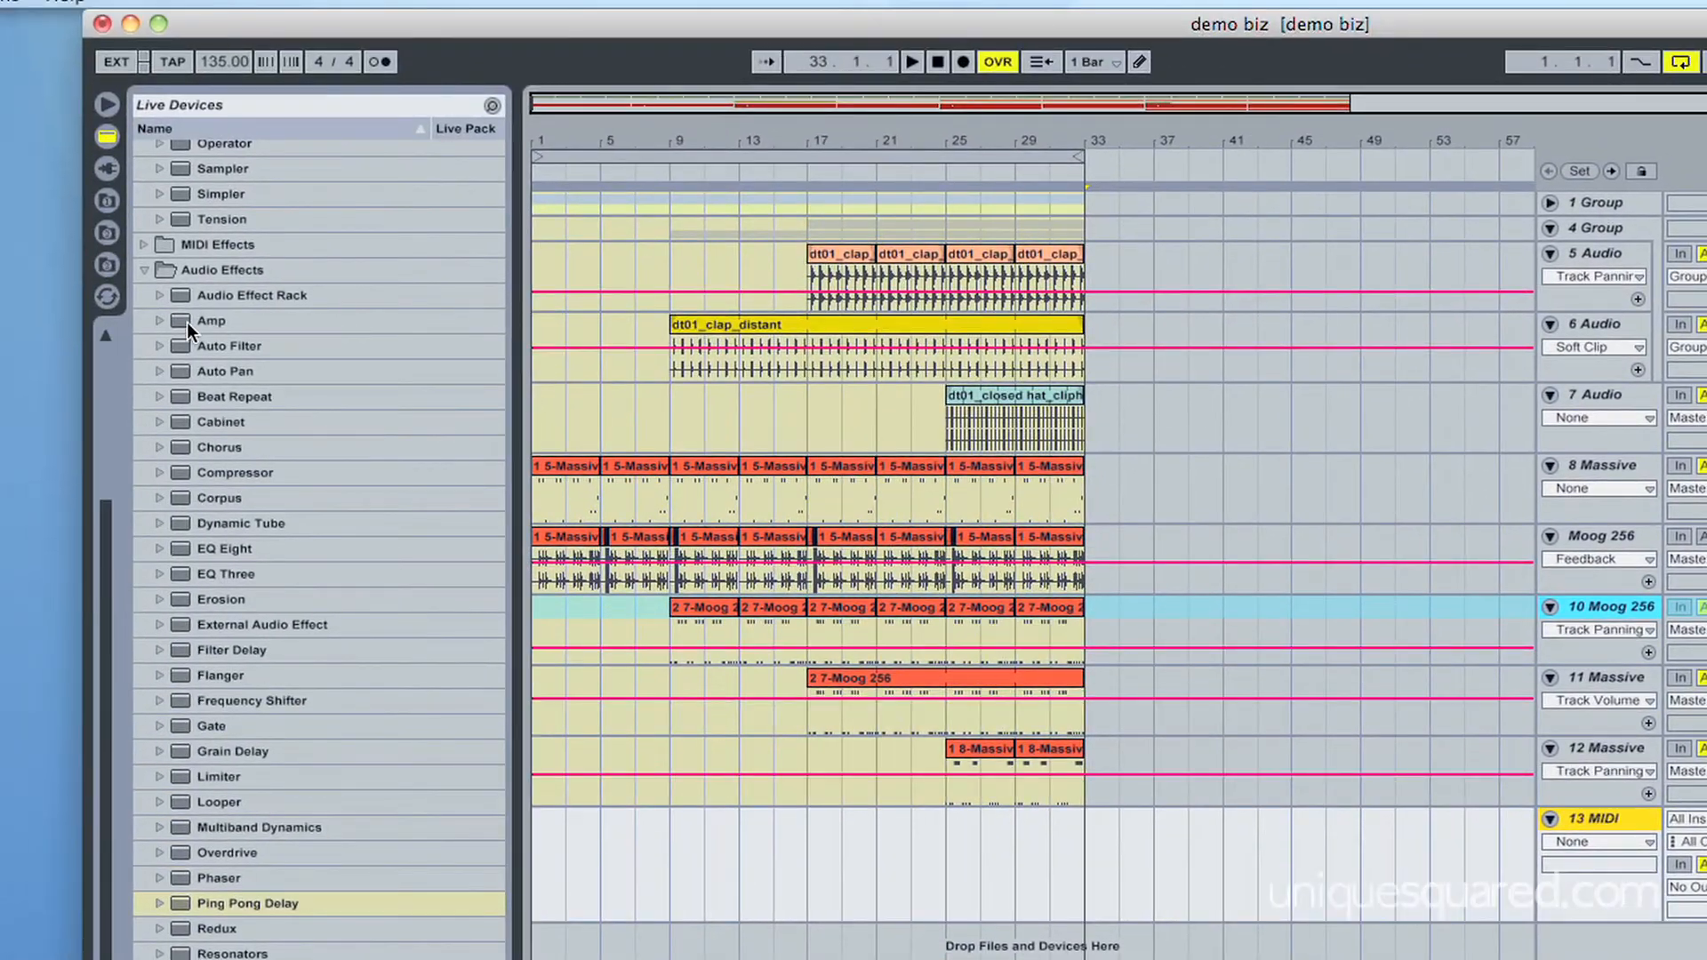
click(144, 151)
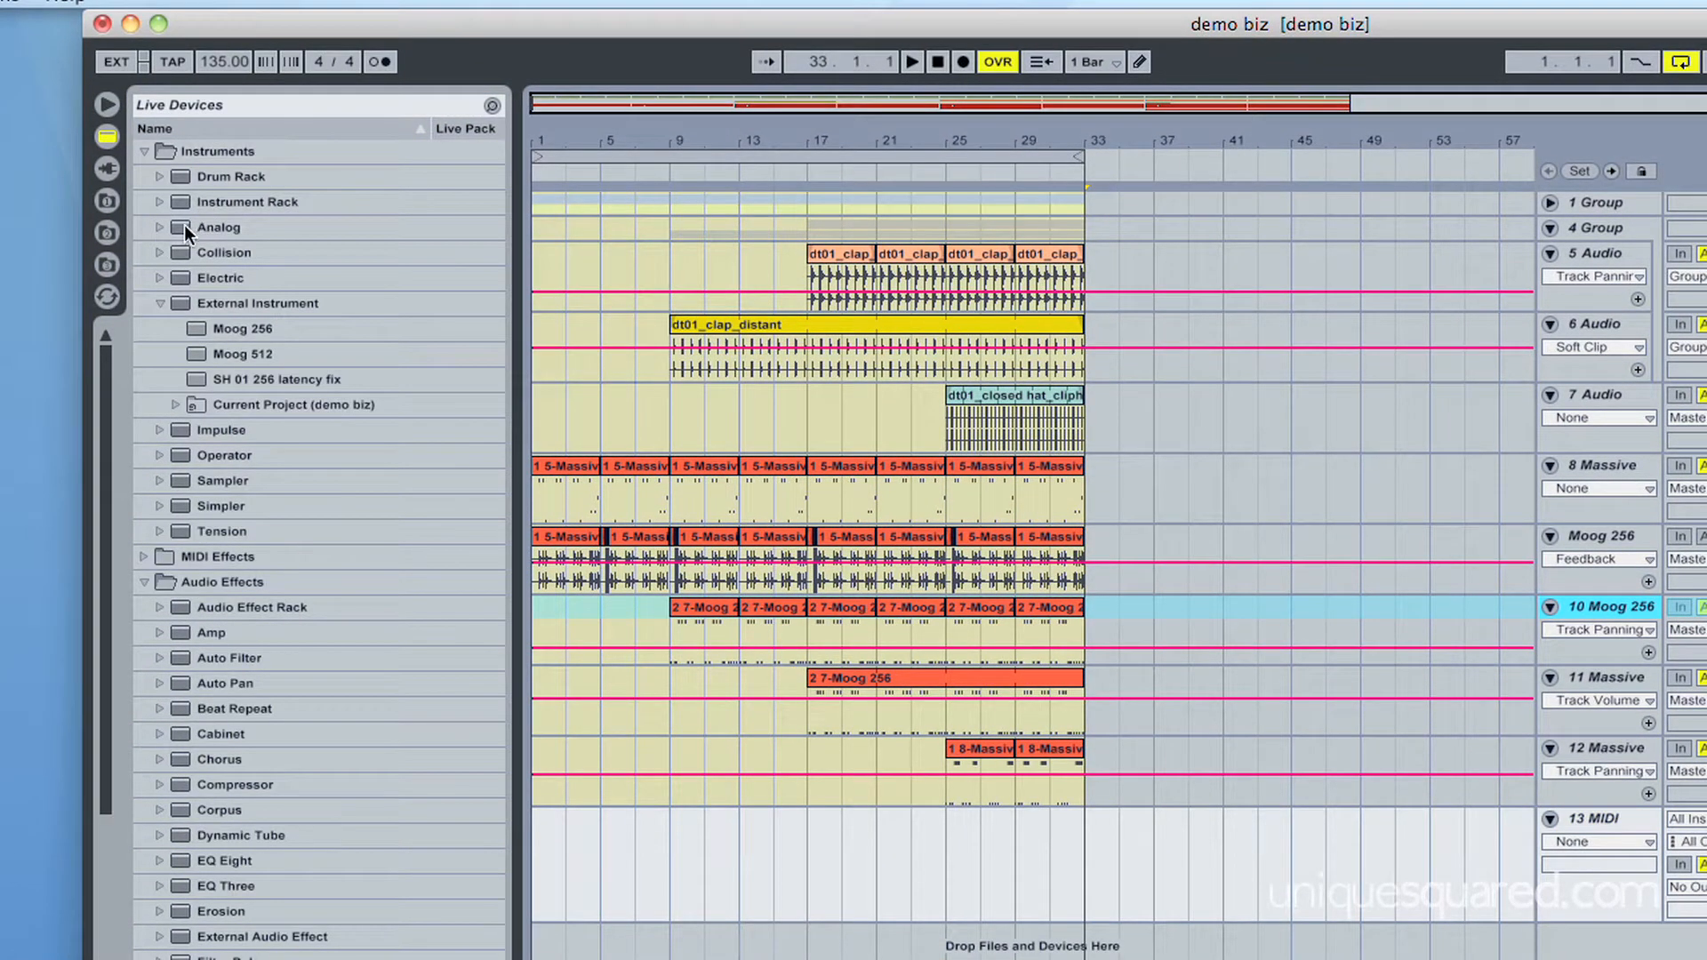
click(218, 227)
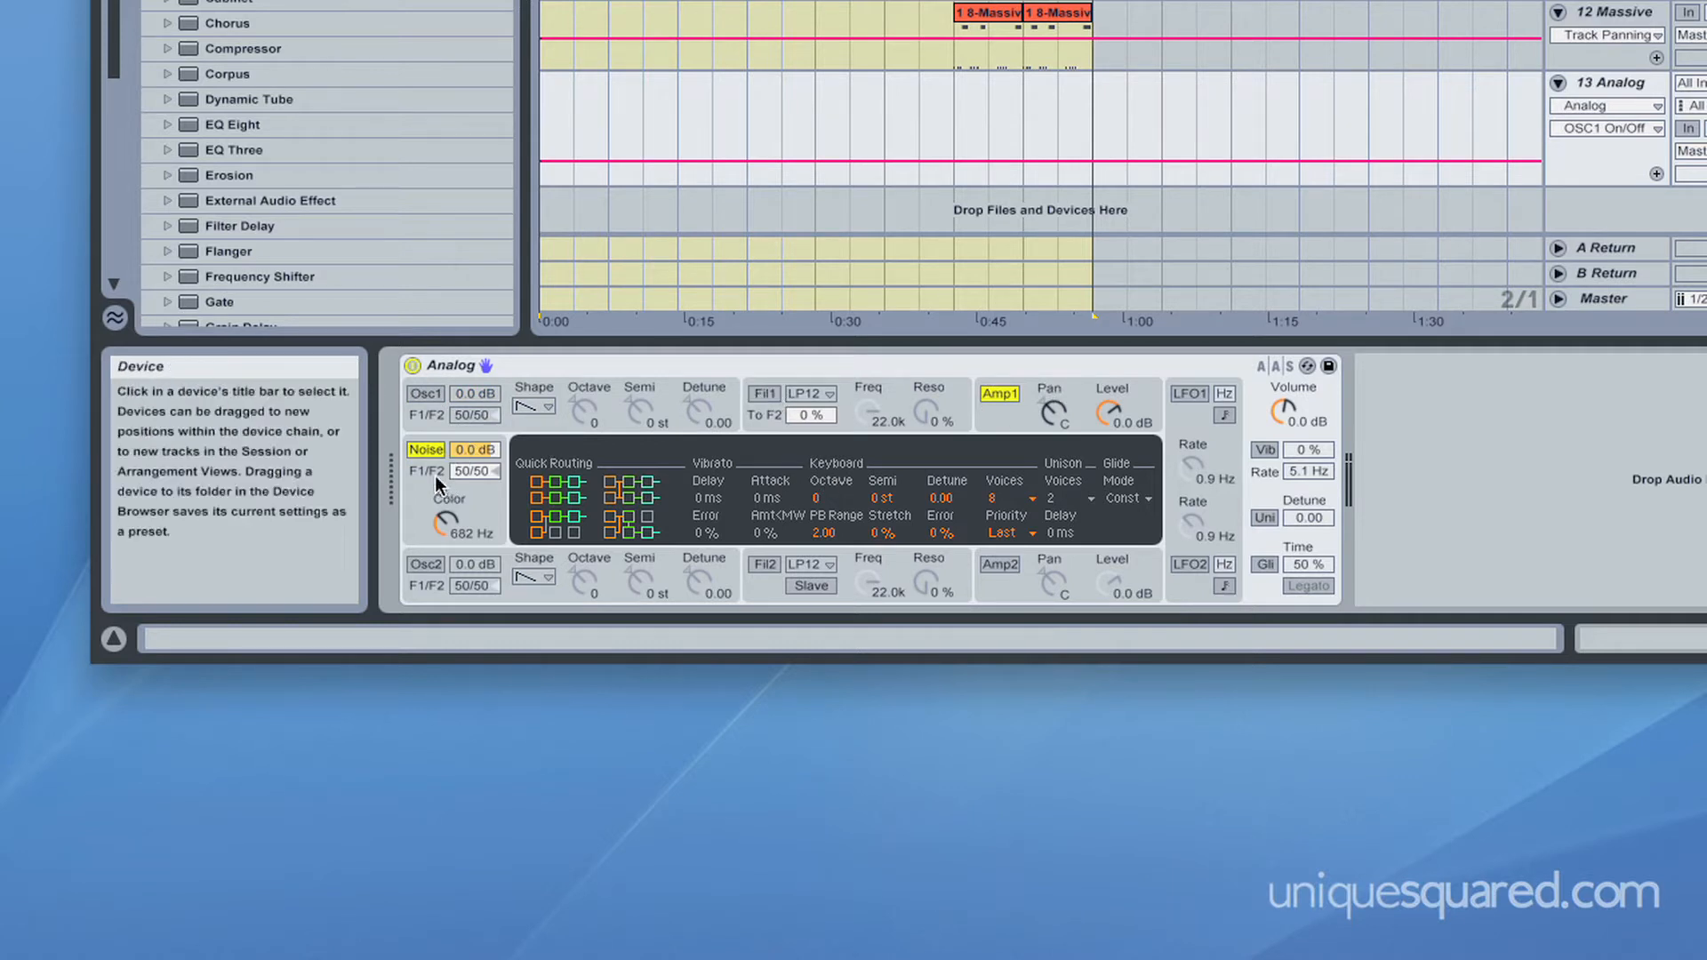
mouse_move(425, 448)
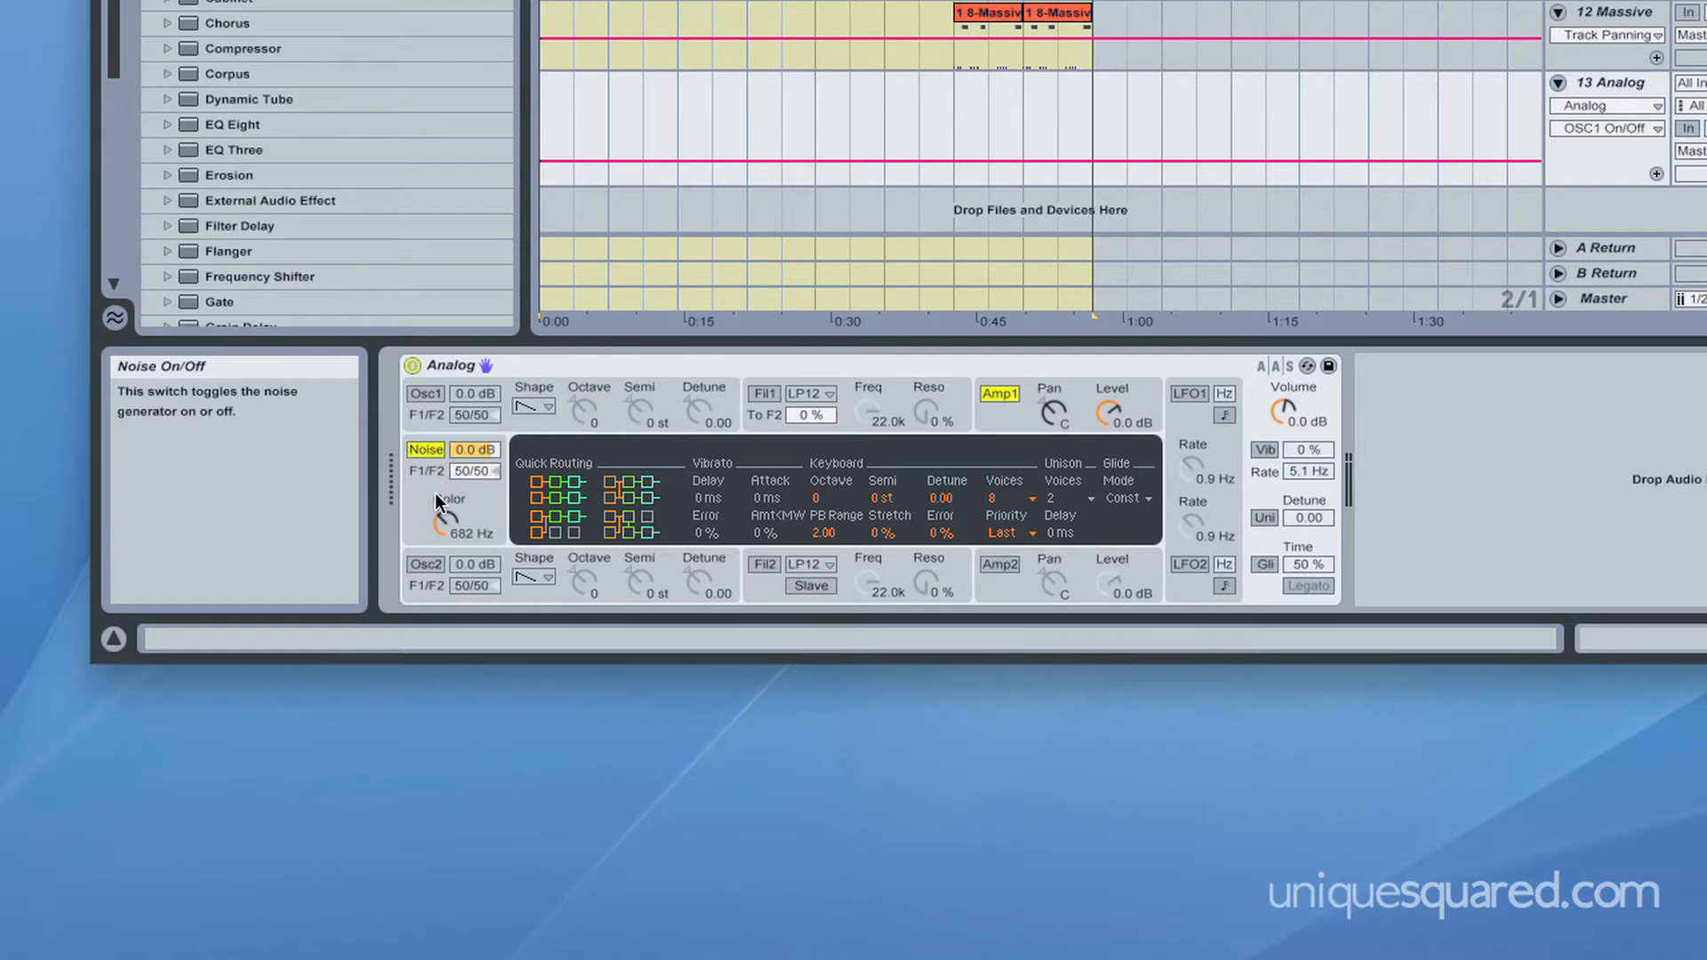
mouse_move(445, 526)
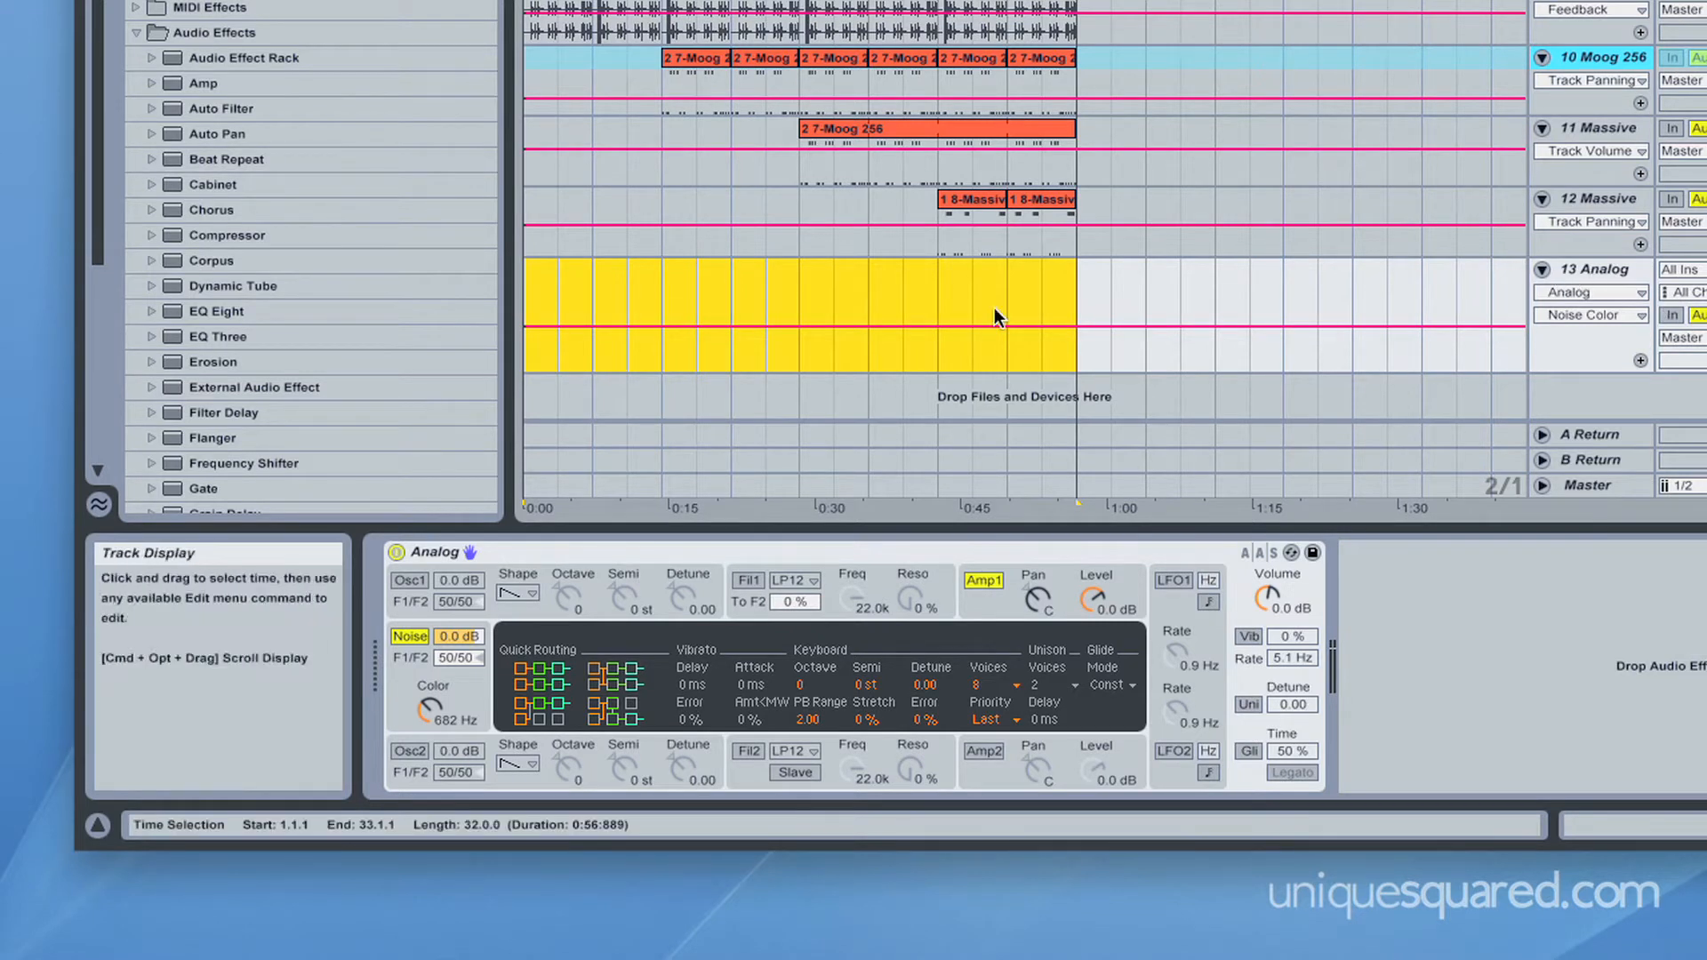
mouse_move(852, 301)
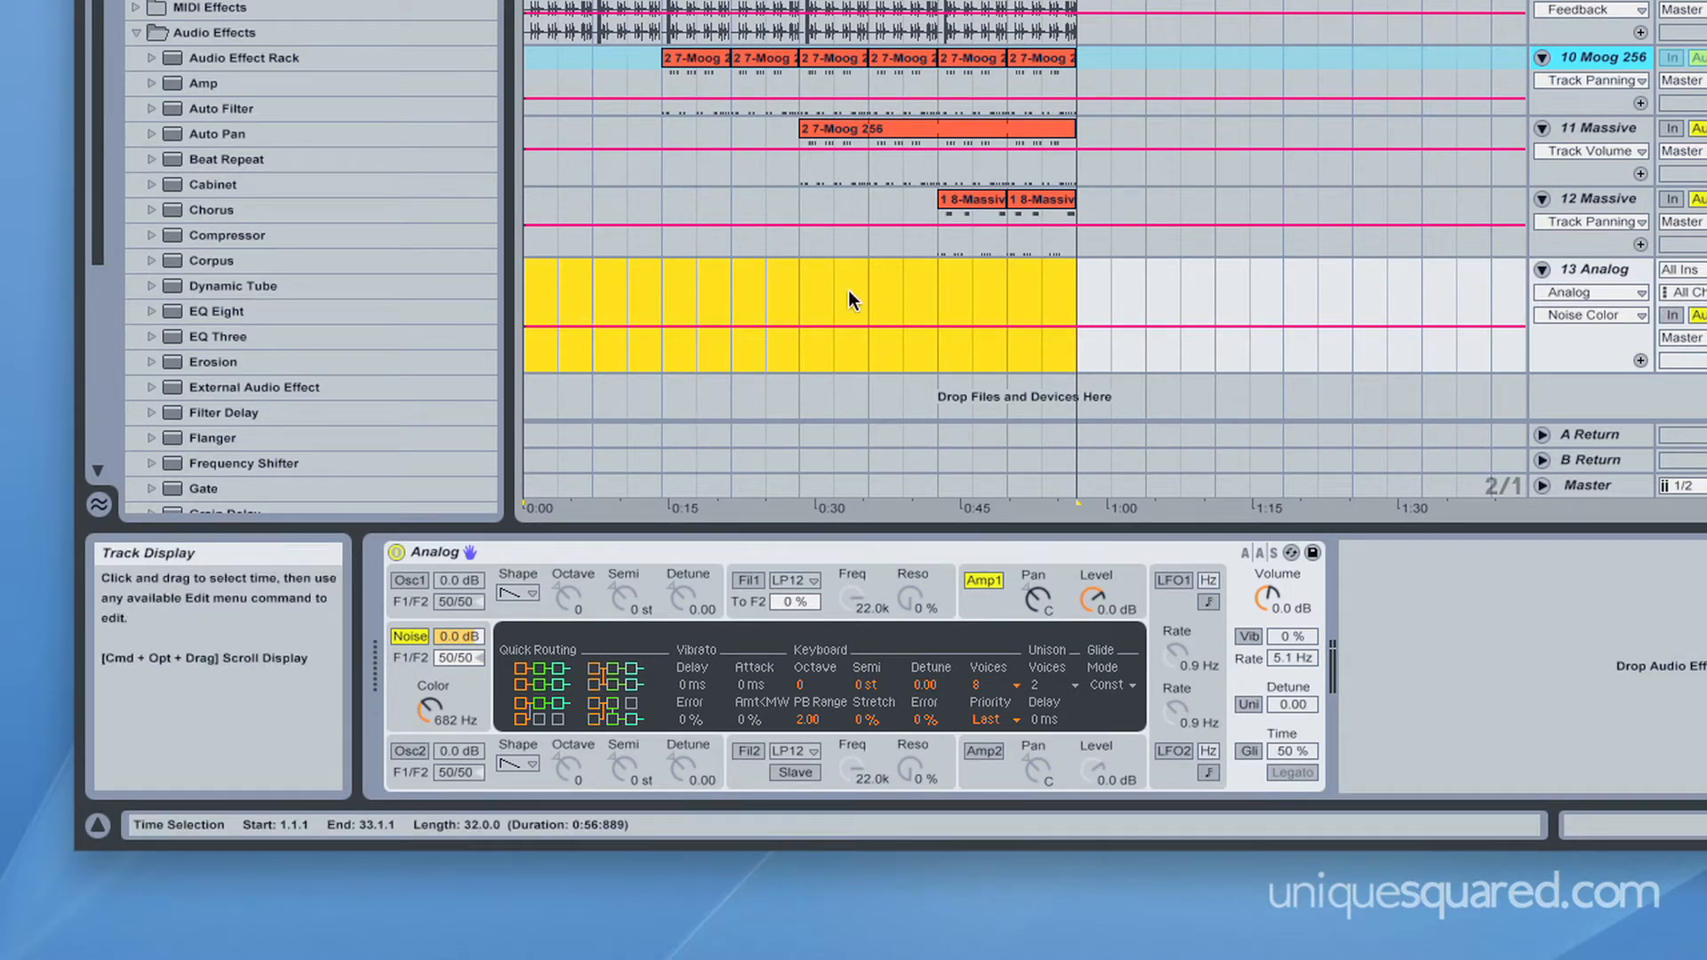
mouse_move(978, 306)
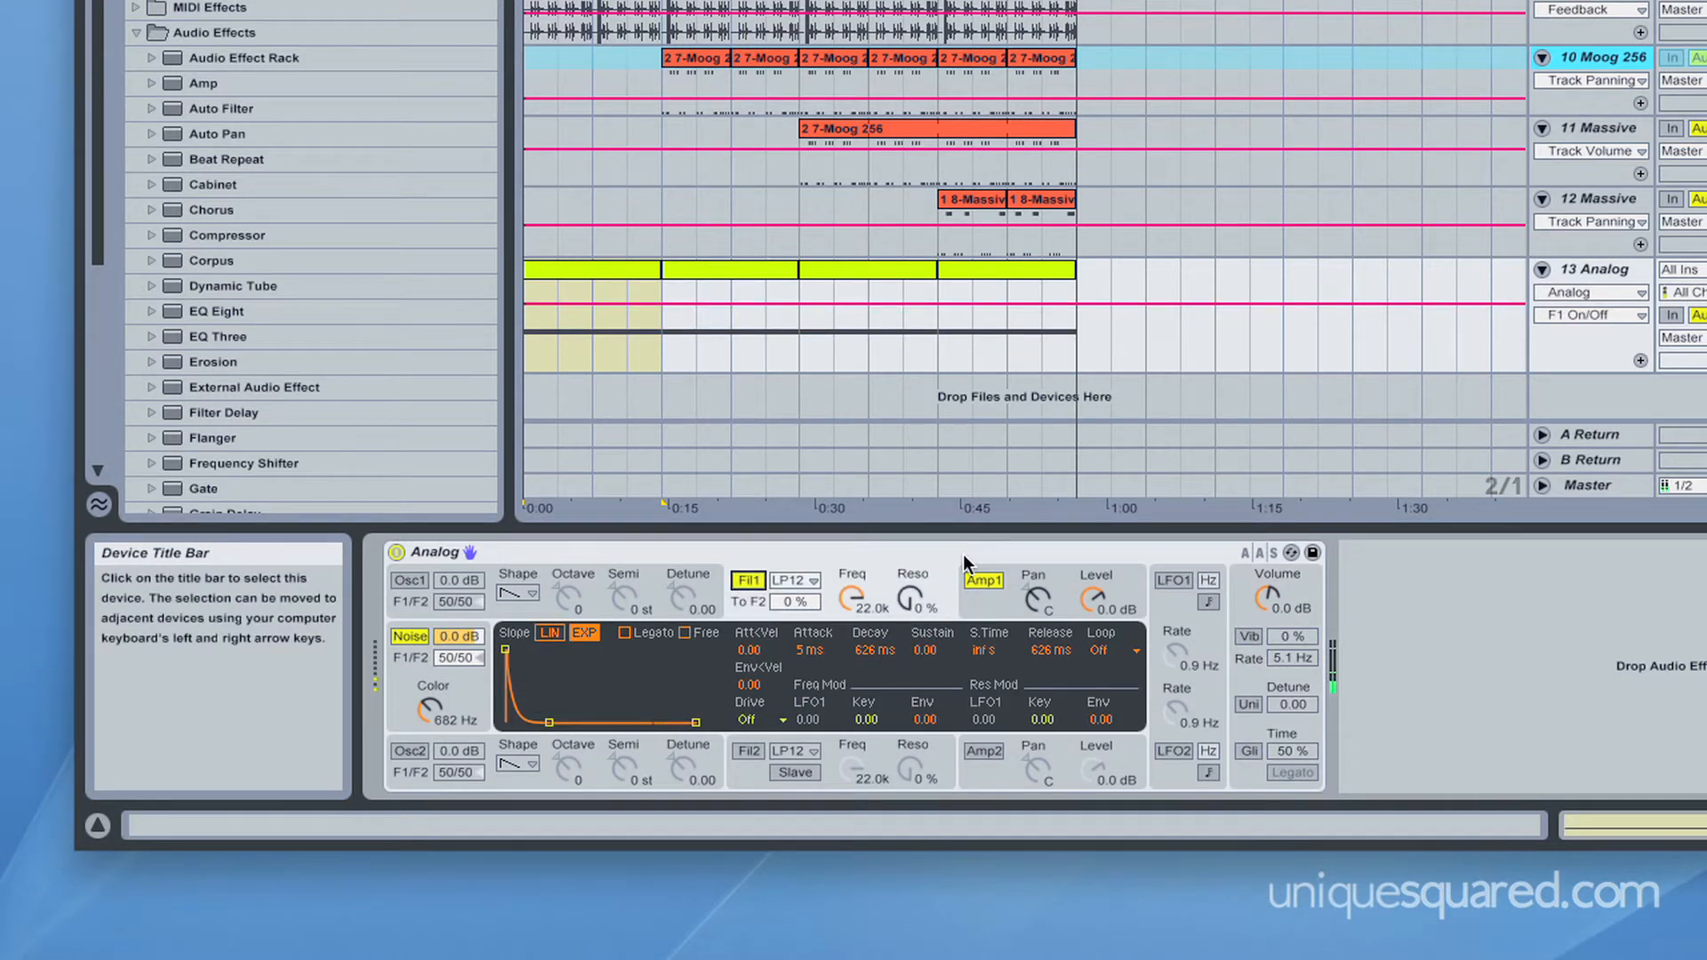
mouse_move(471, 678)
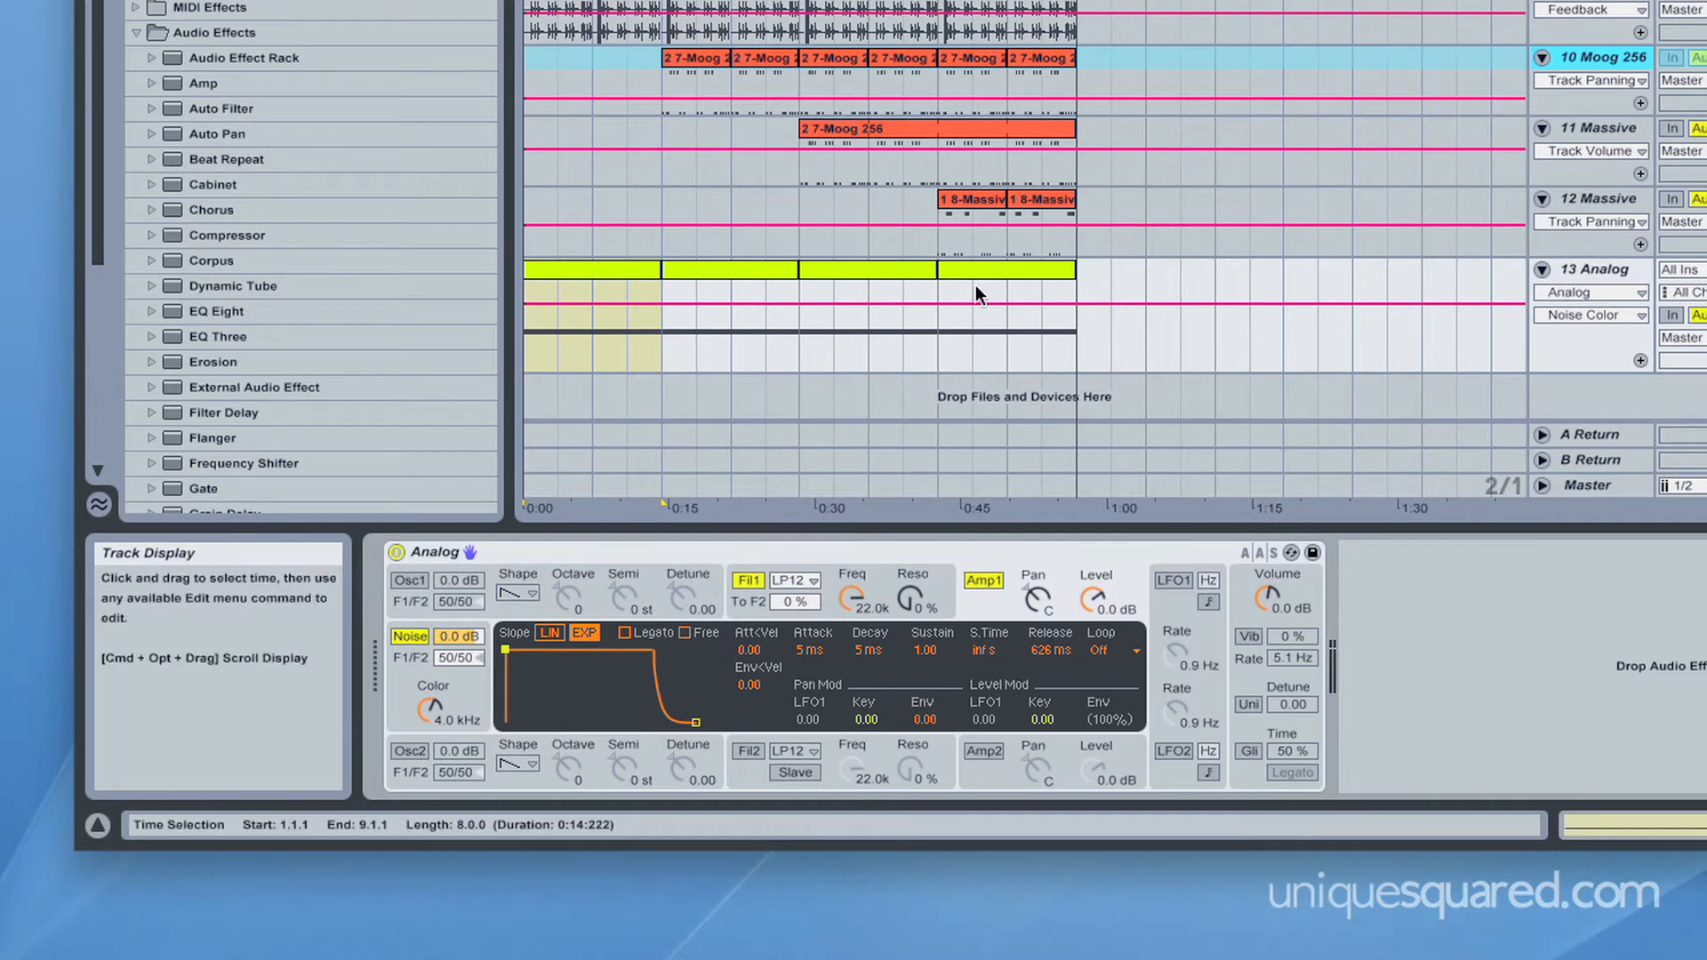
mouse_move(432, 708)
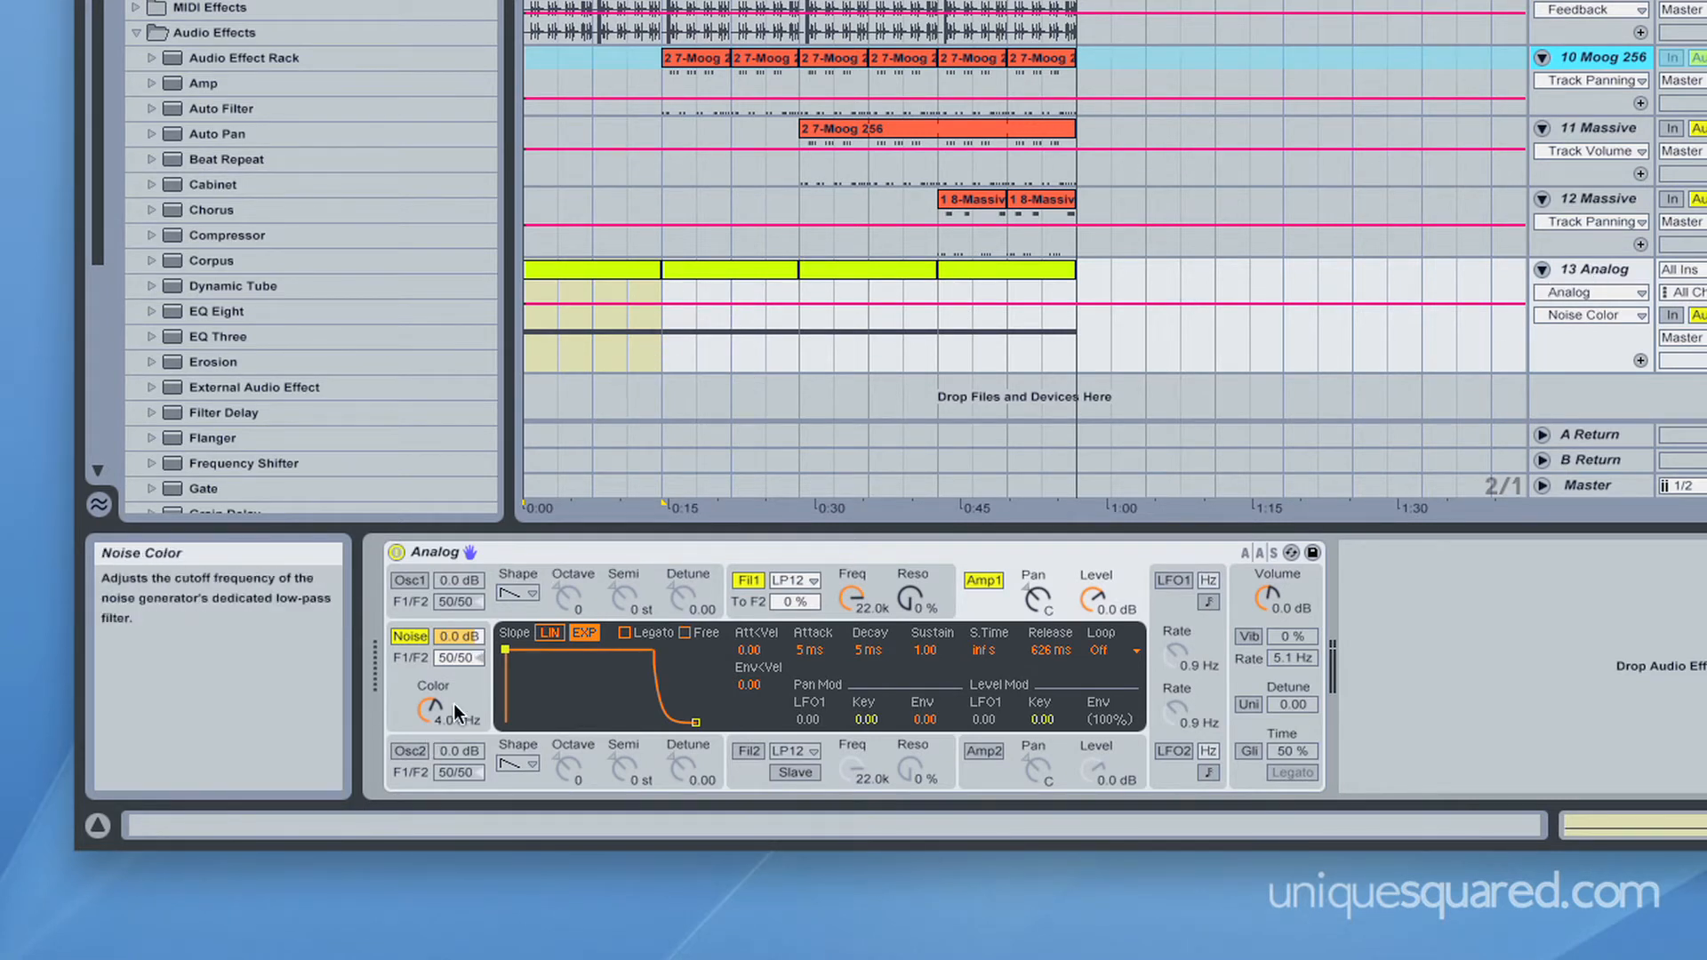
mouse_move(853, 607)
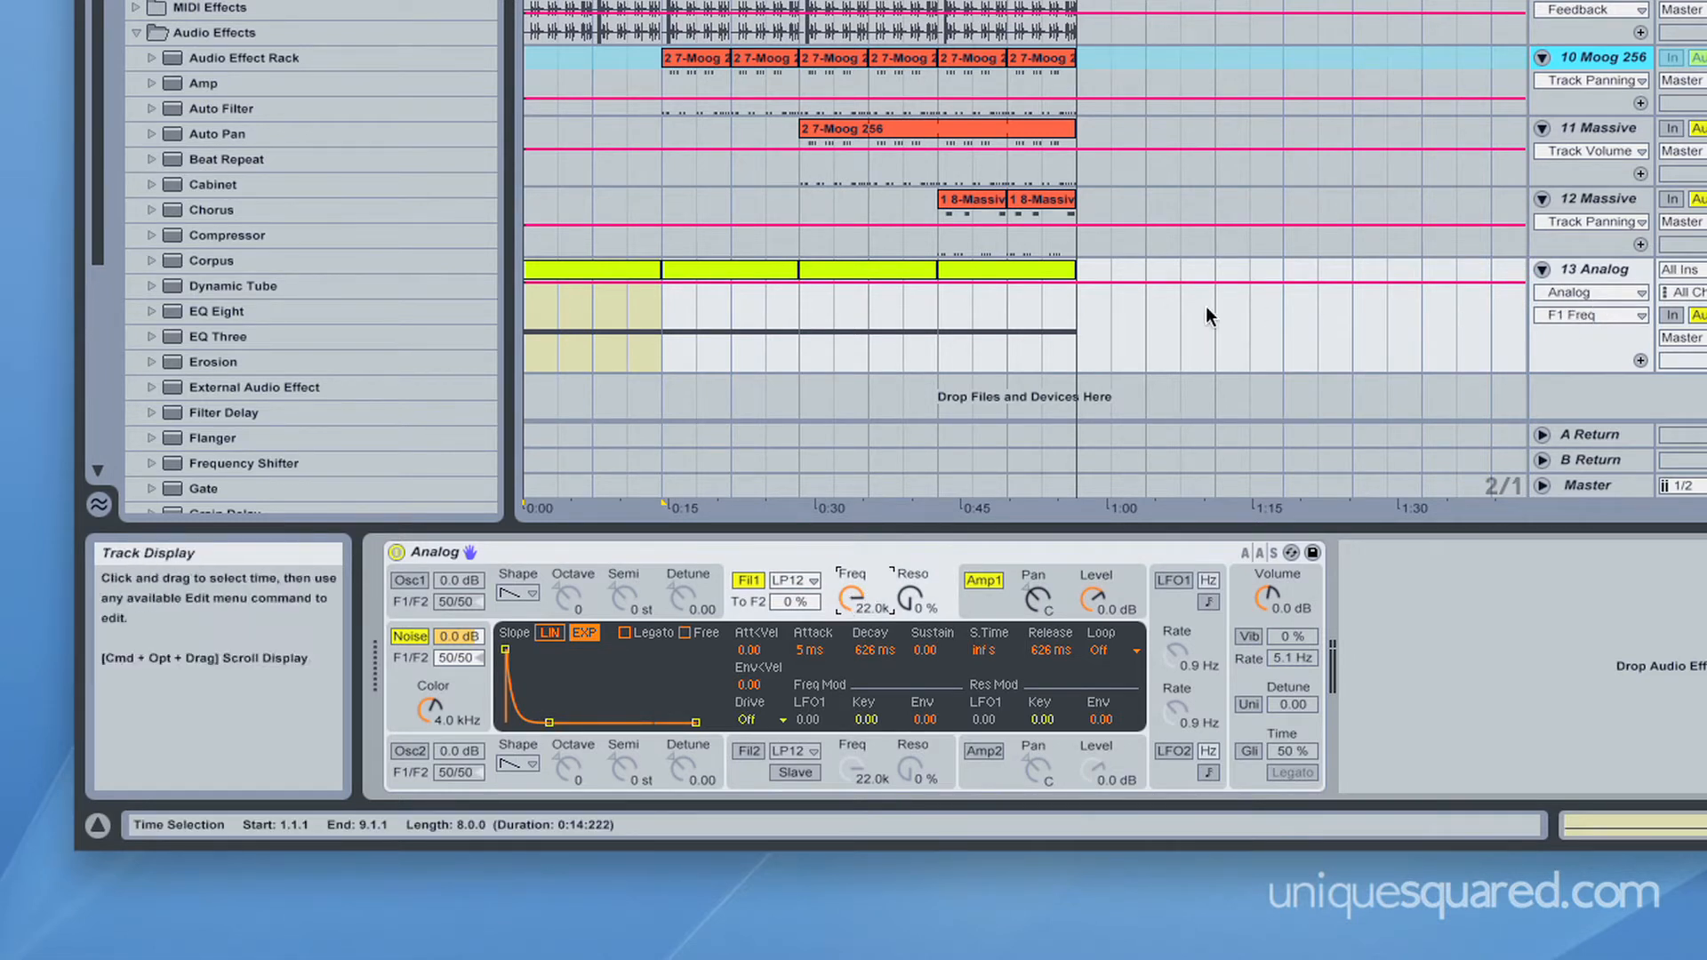
mouse_move(1185, 285)
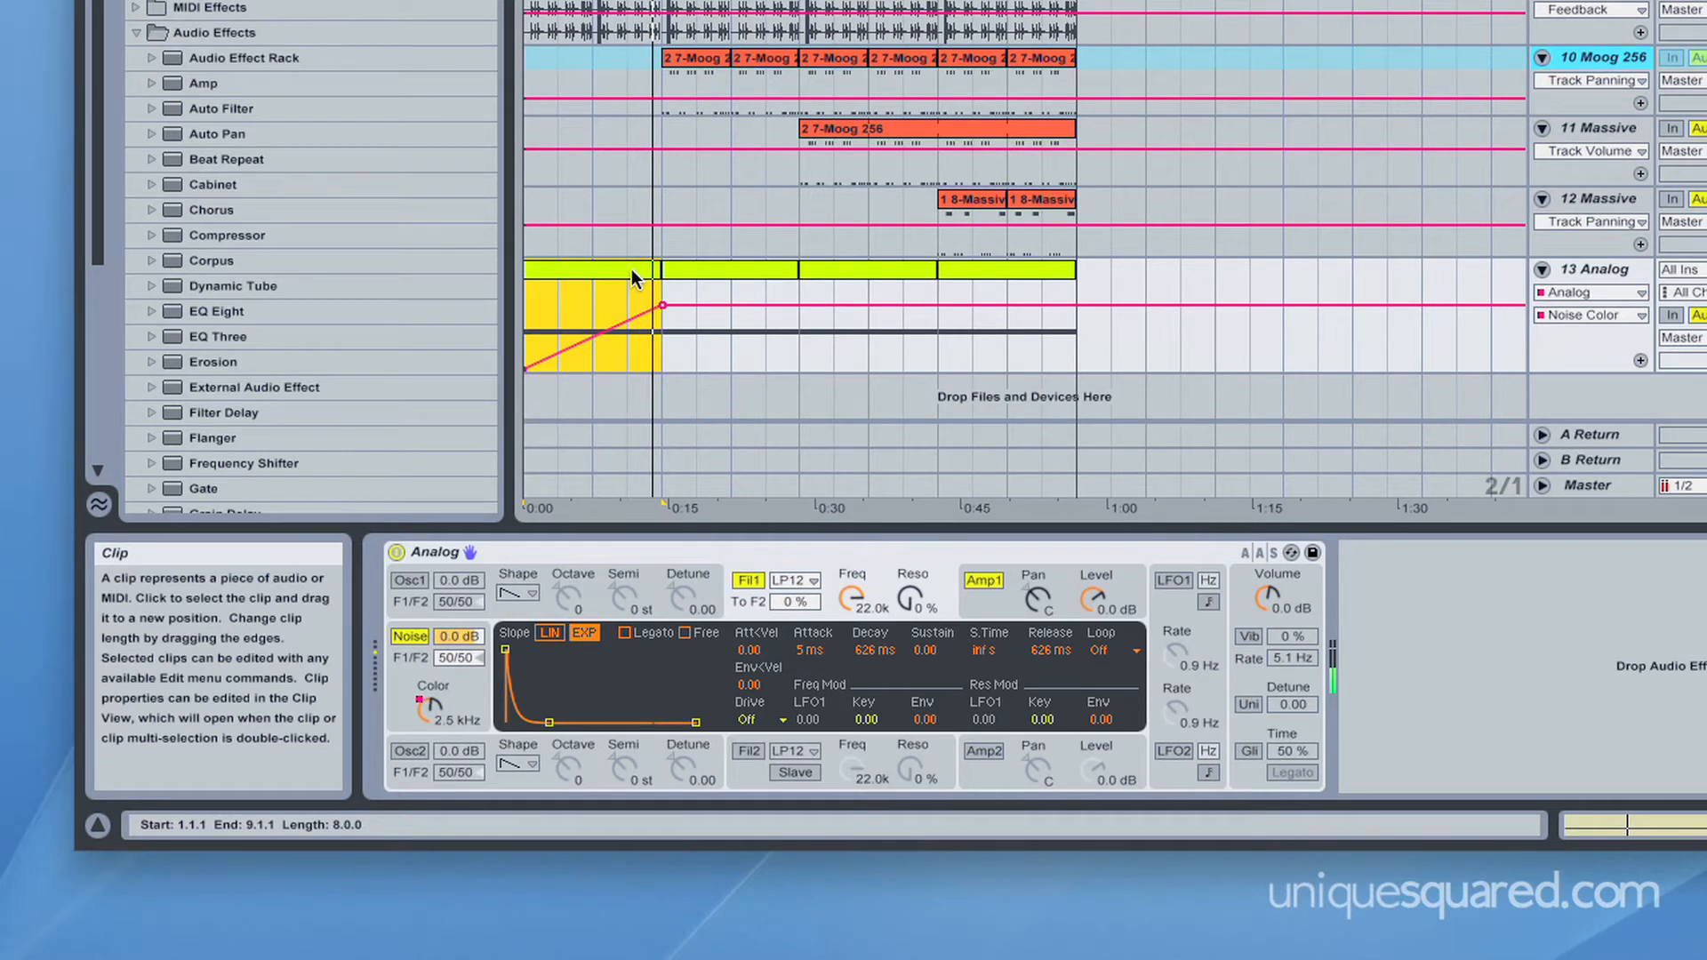
Step: Select the noise build clip on the 13 Analog track
click(741, 271)
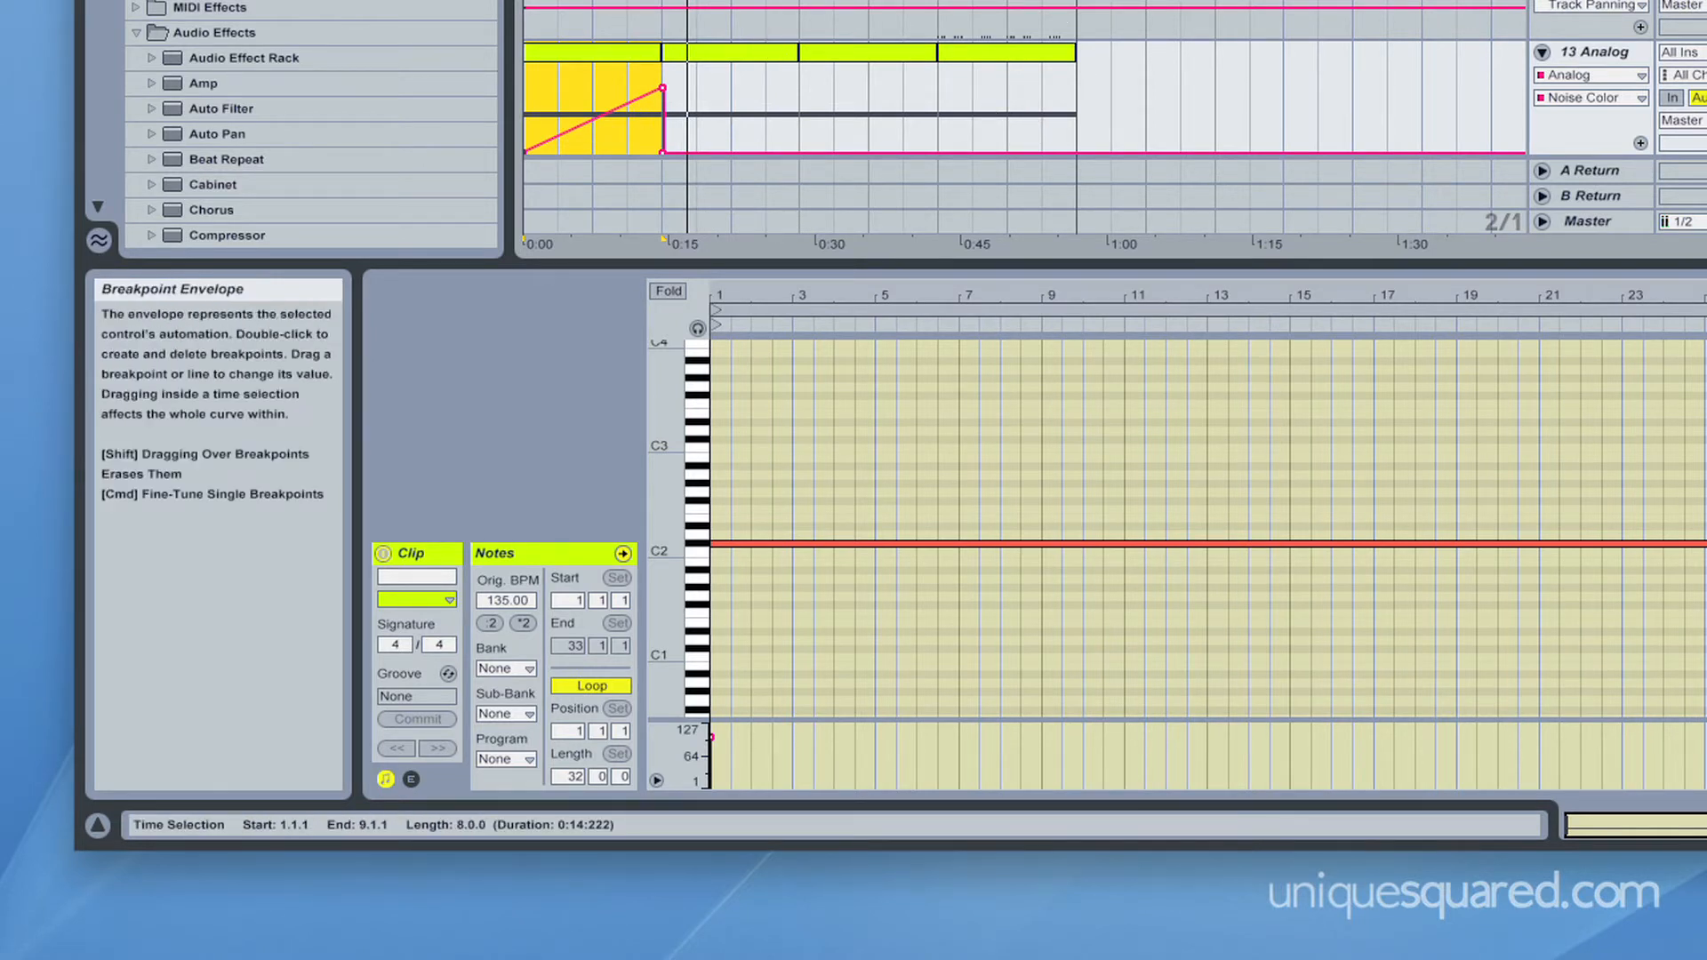
mouse_move(744, 5)
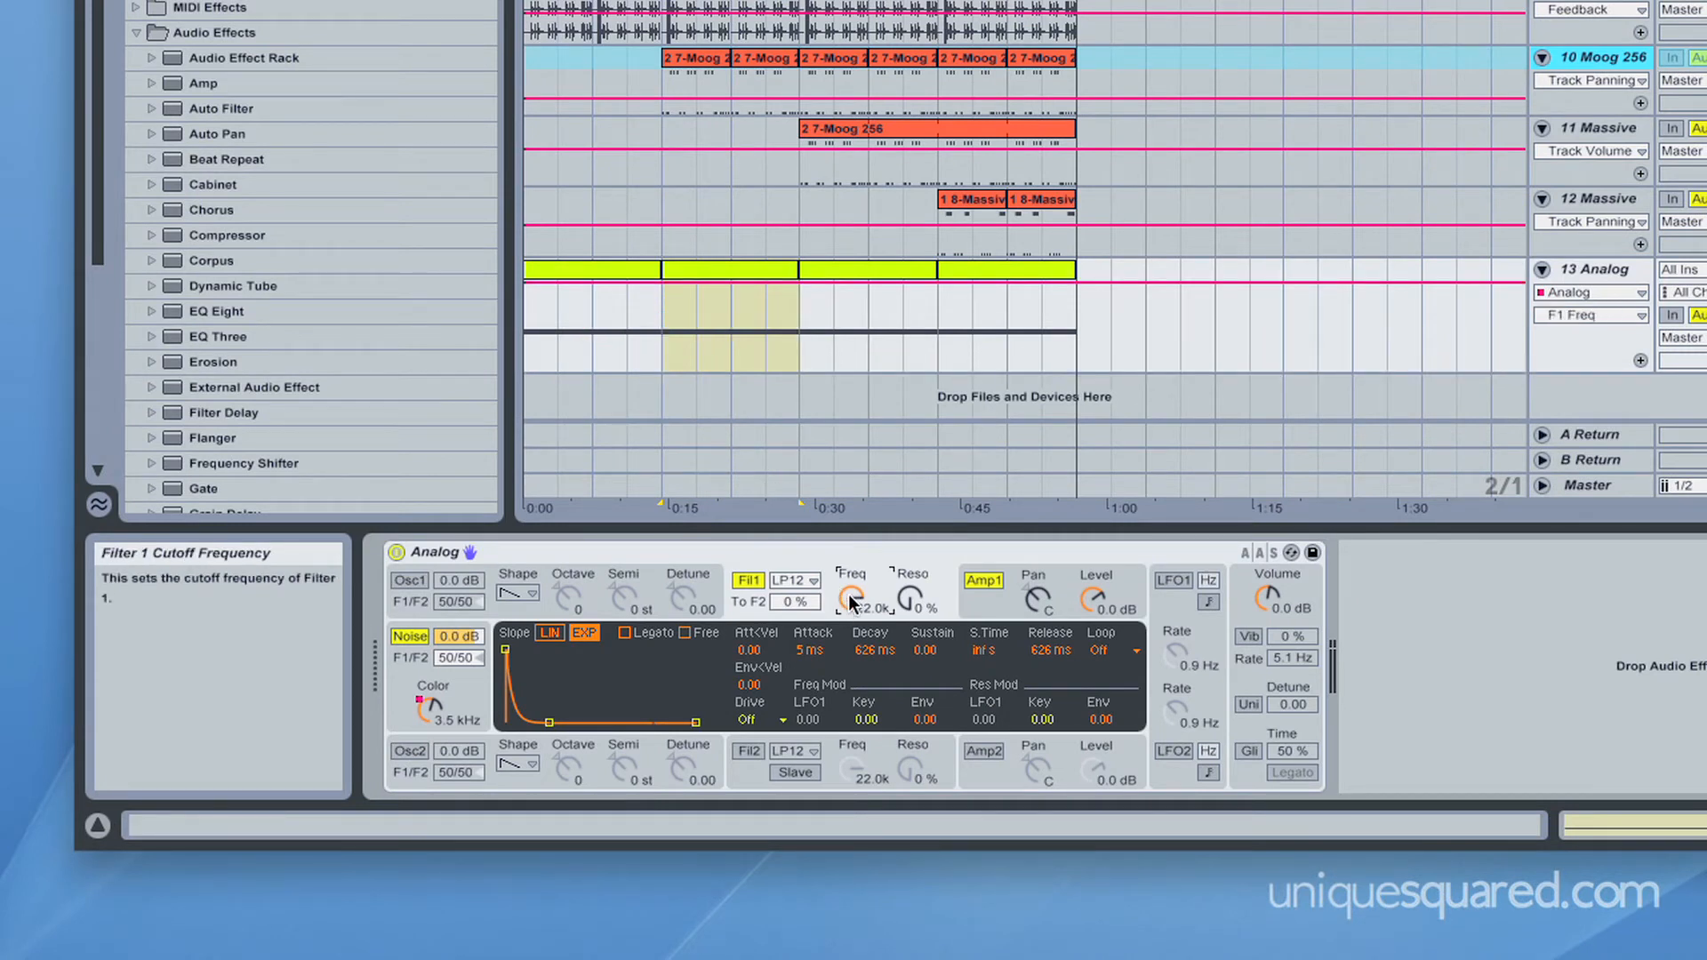
Step: Choose Filter 1 Frequency as the automated parameter on 13 Analog
click(665, 270)
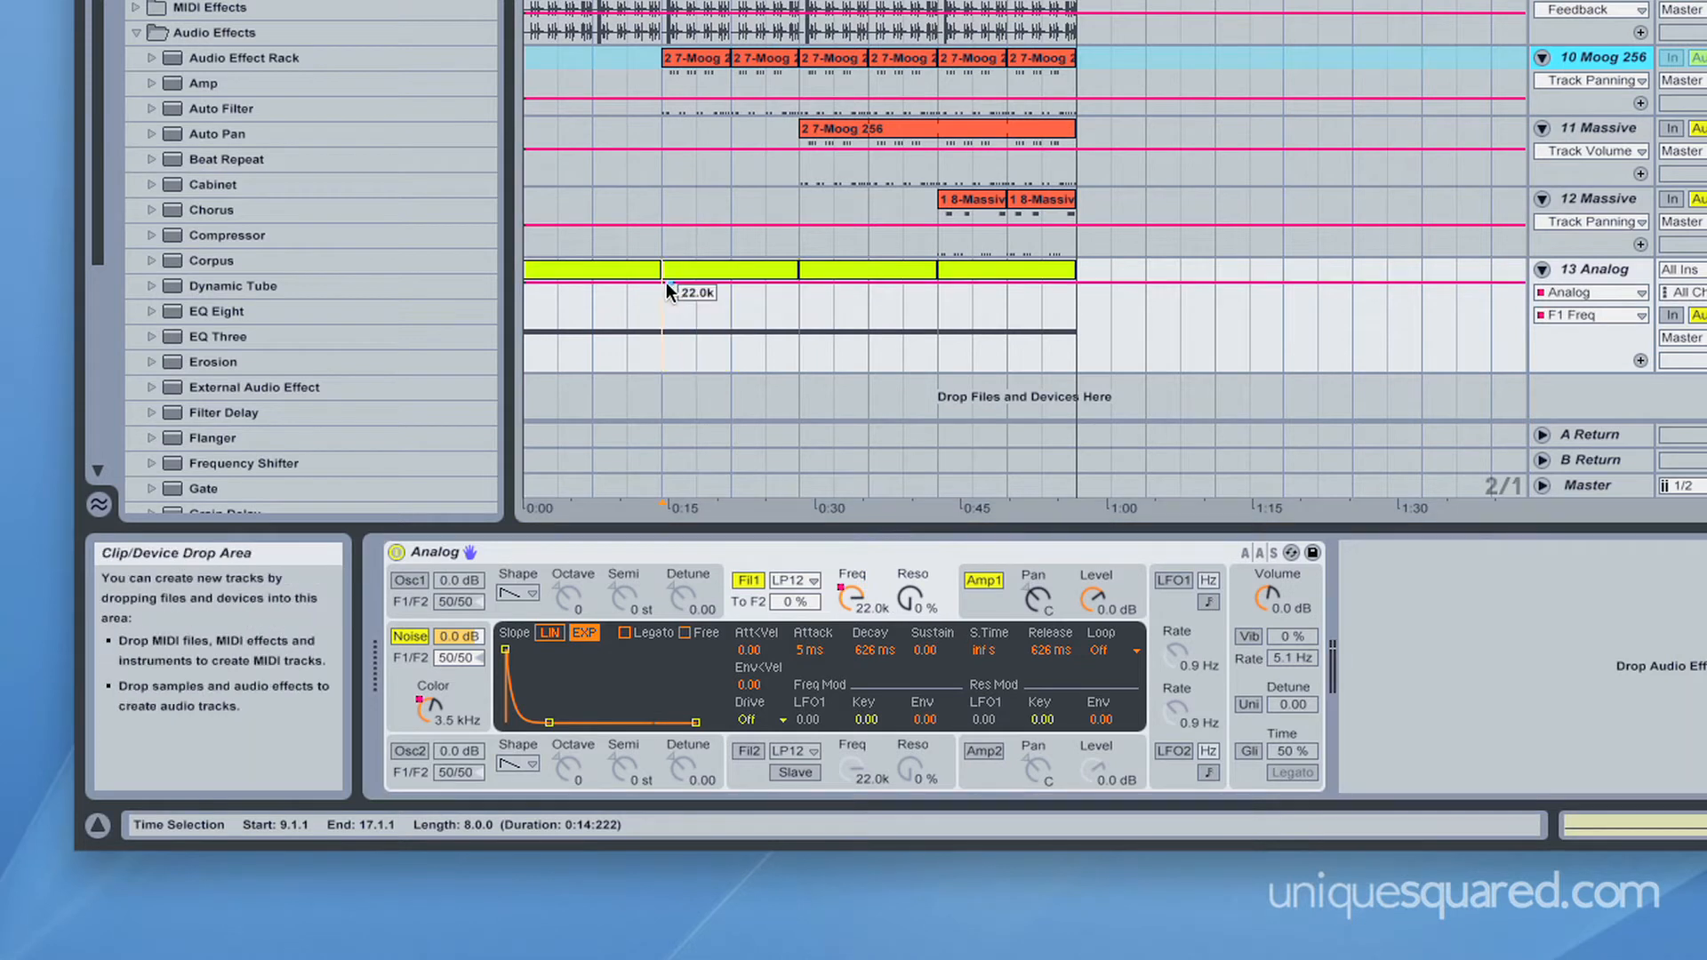
mouse_move(675, 294)
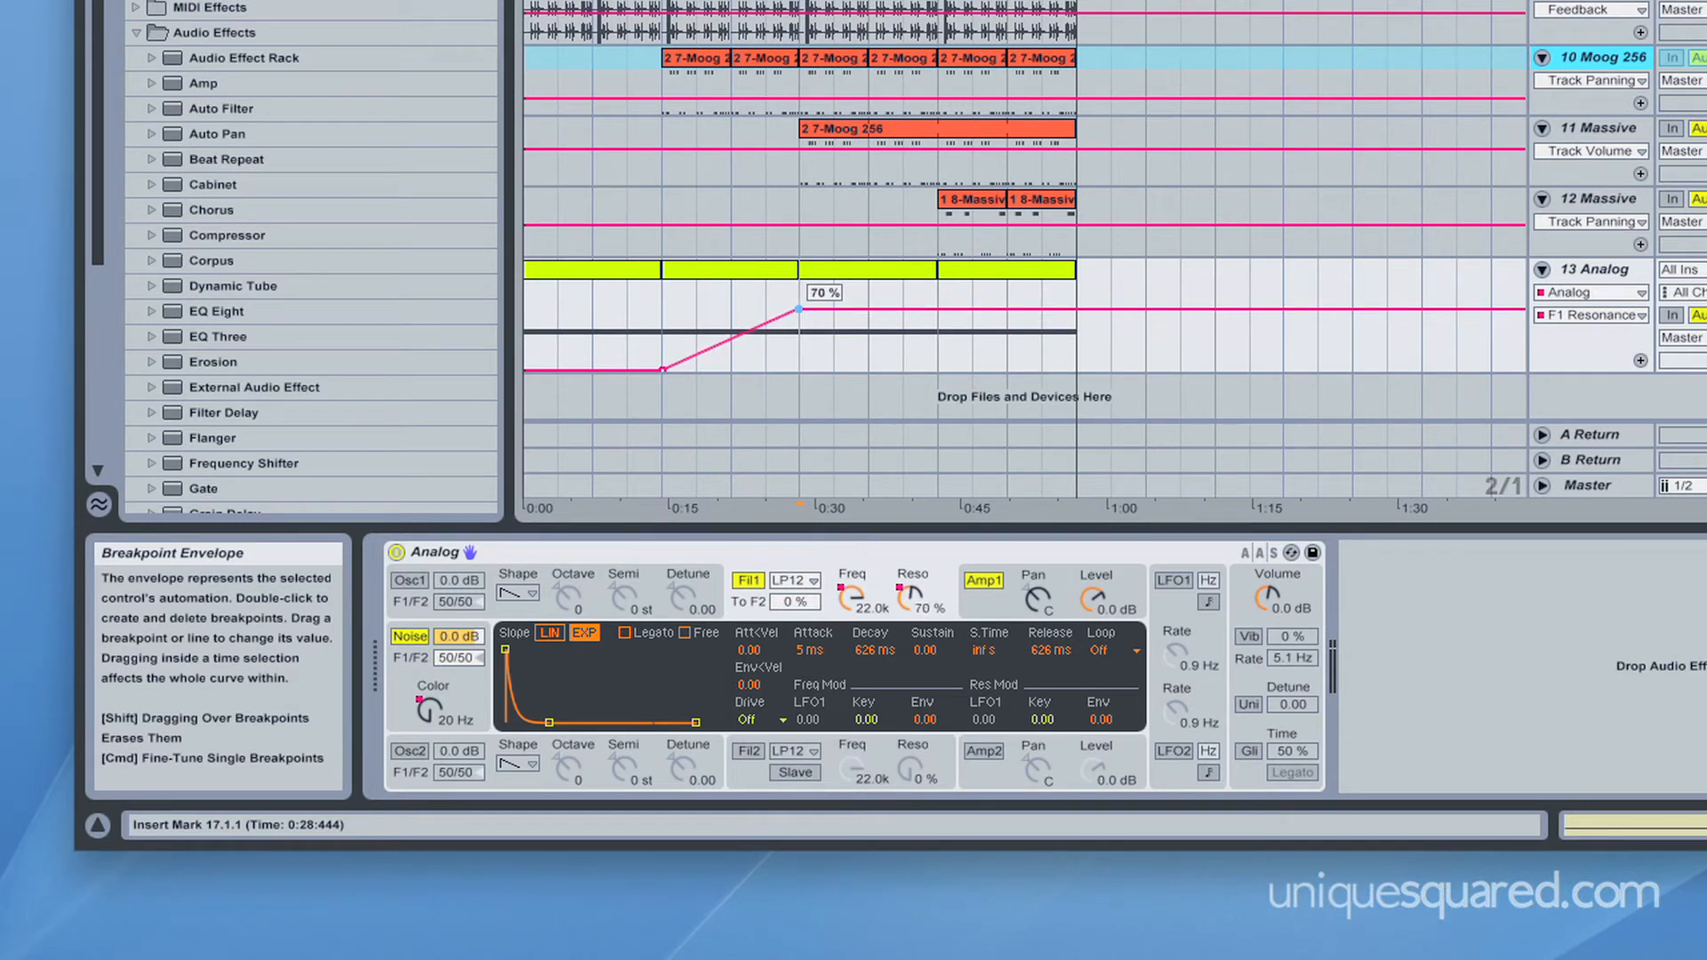
mouse_move(718, 222)
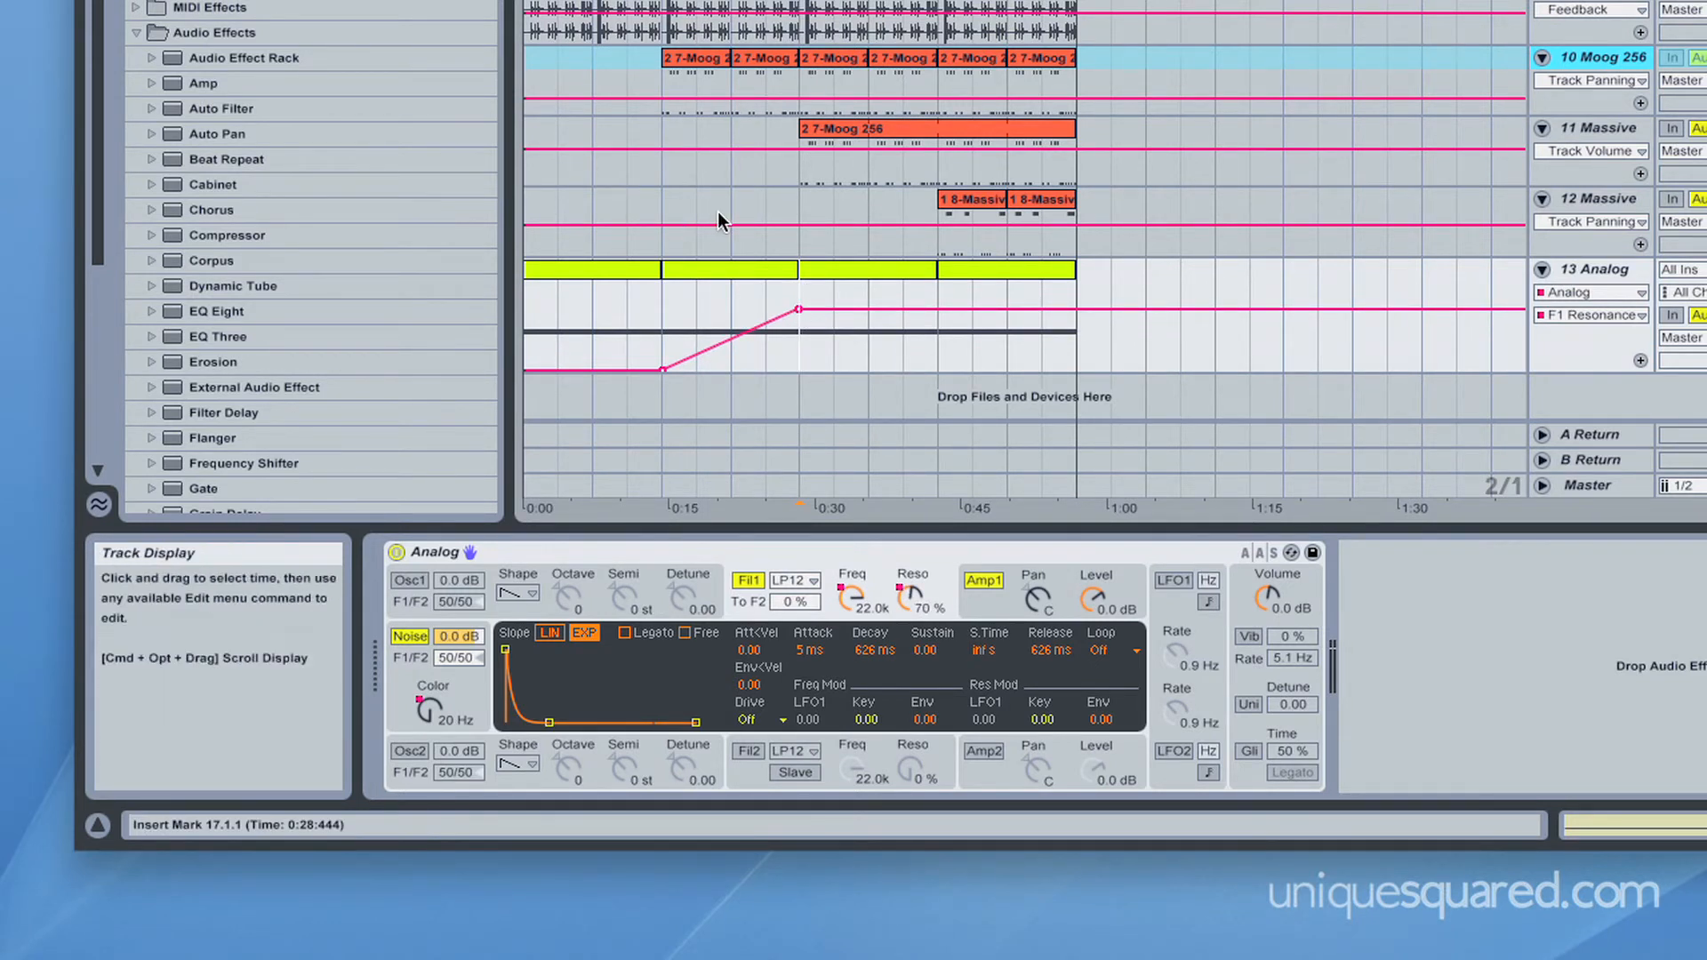
click(728, 270)
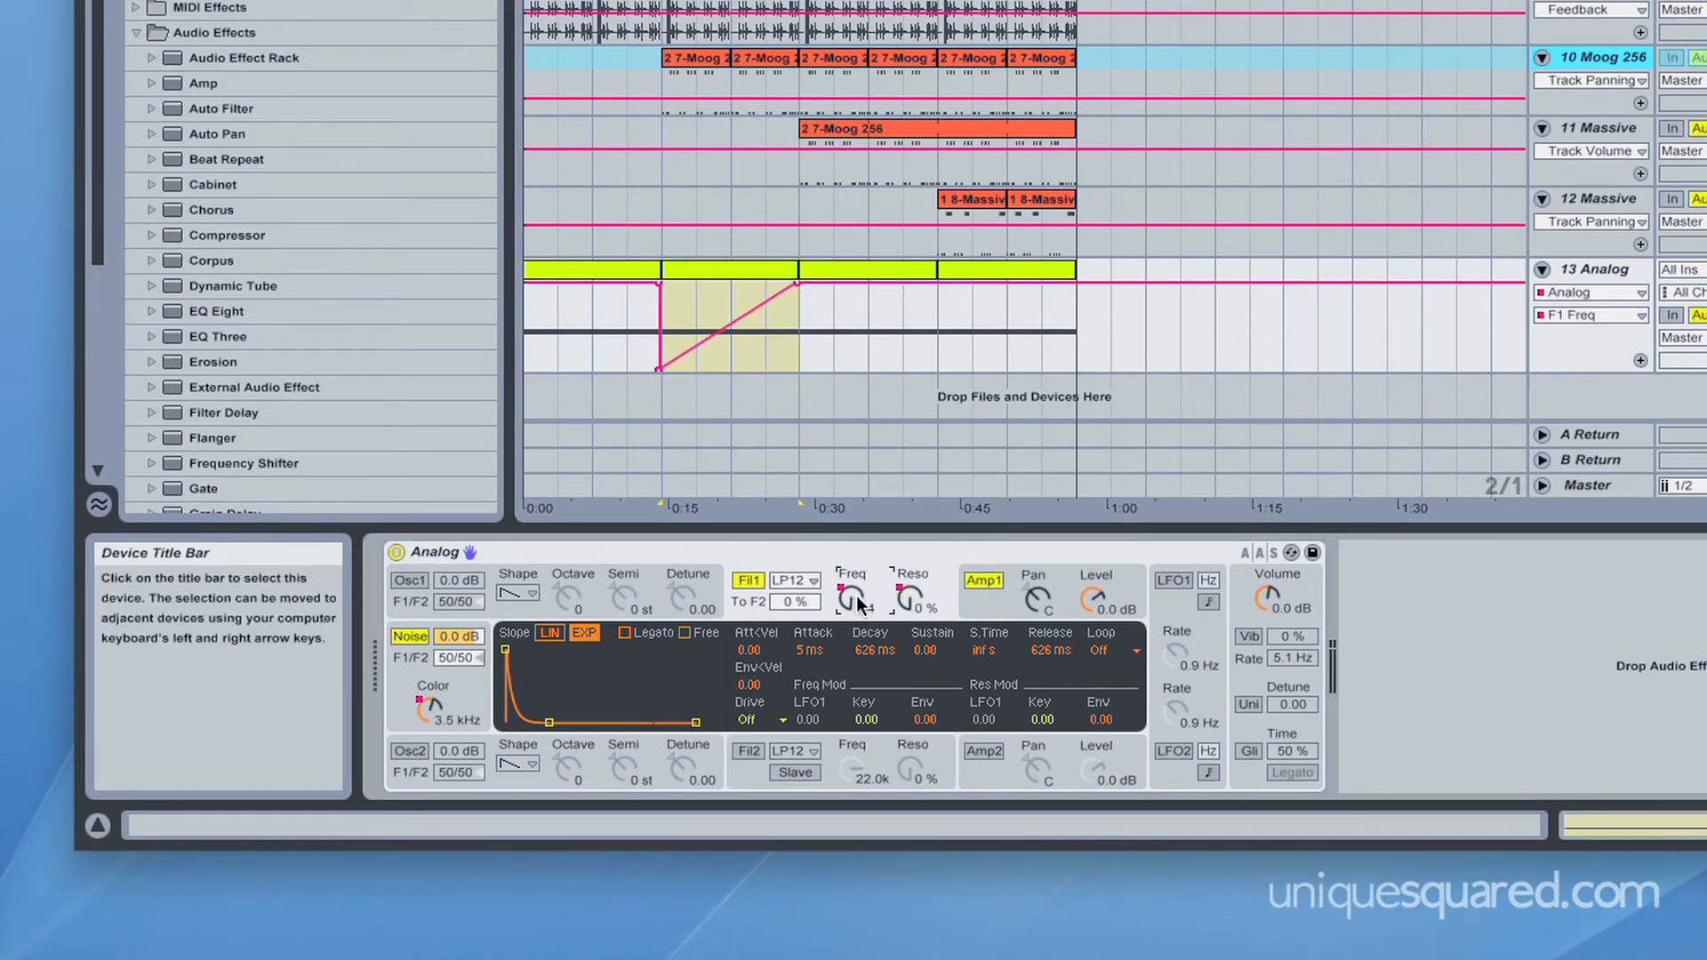
mouse_move(911, 597)
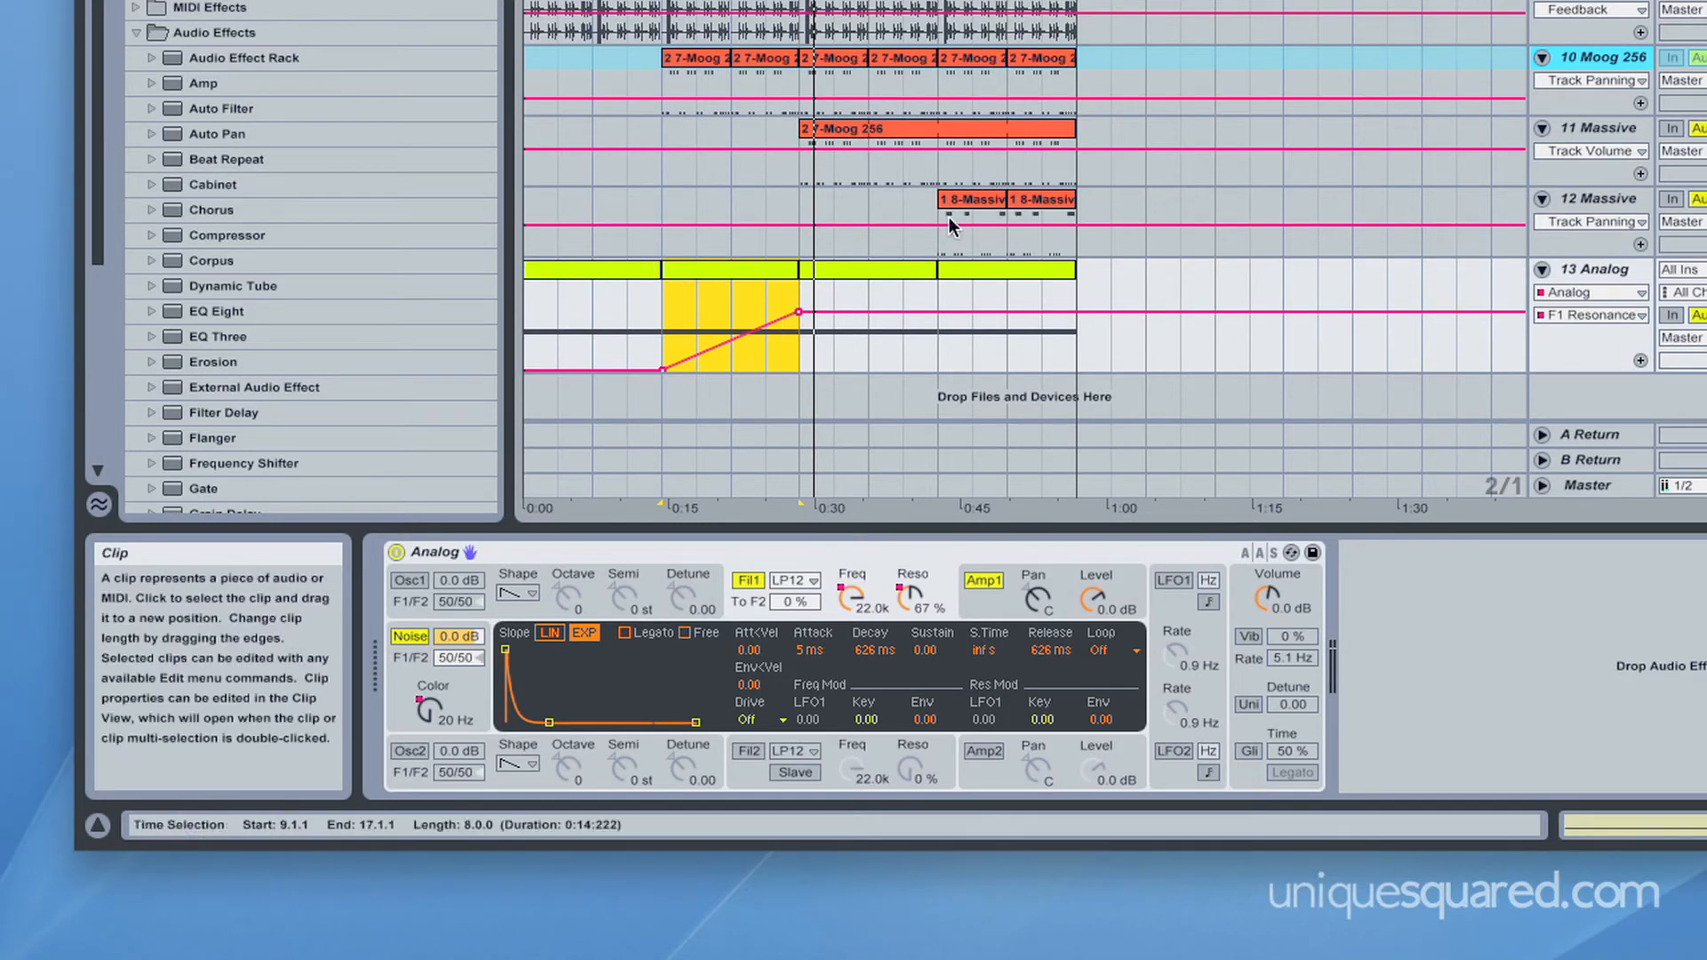
mouse_move(740, 375)
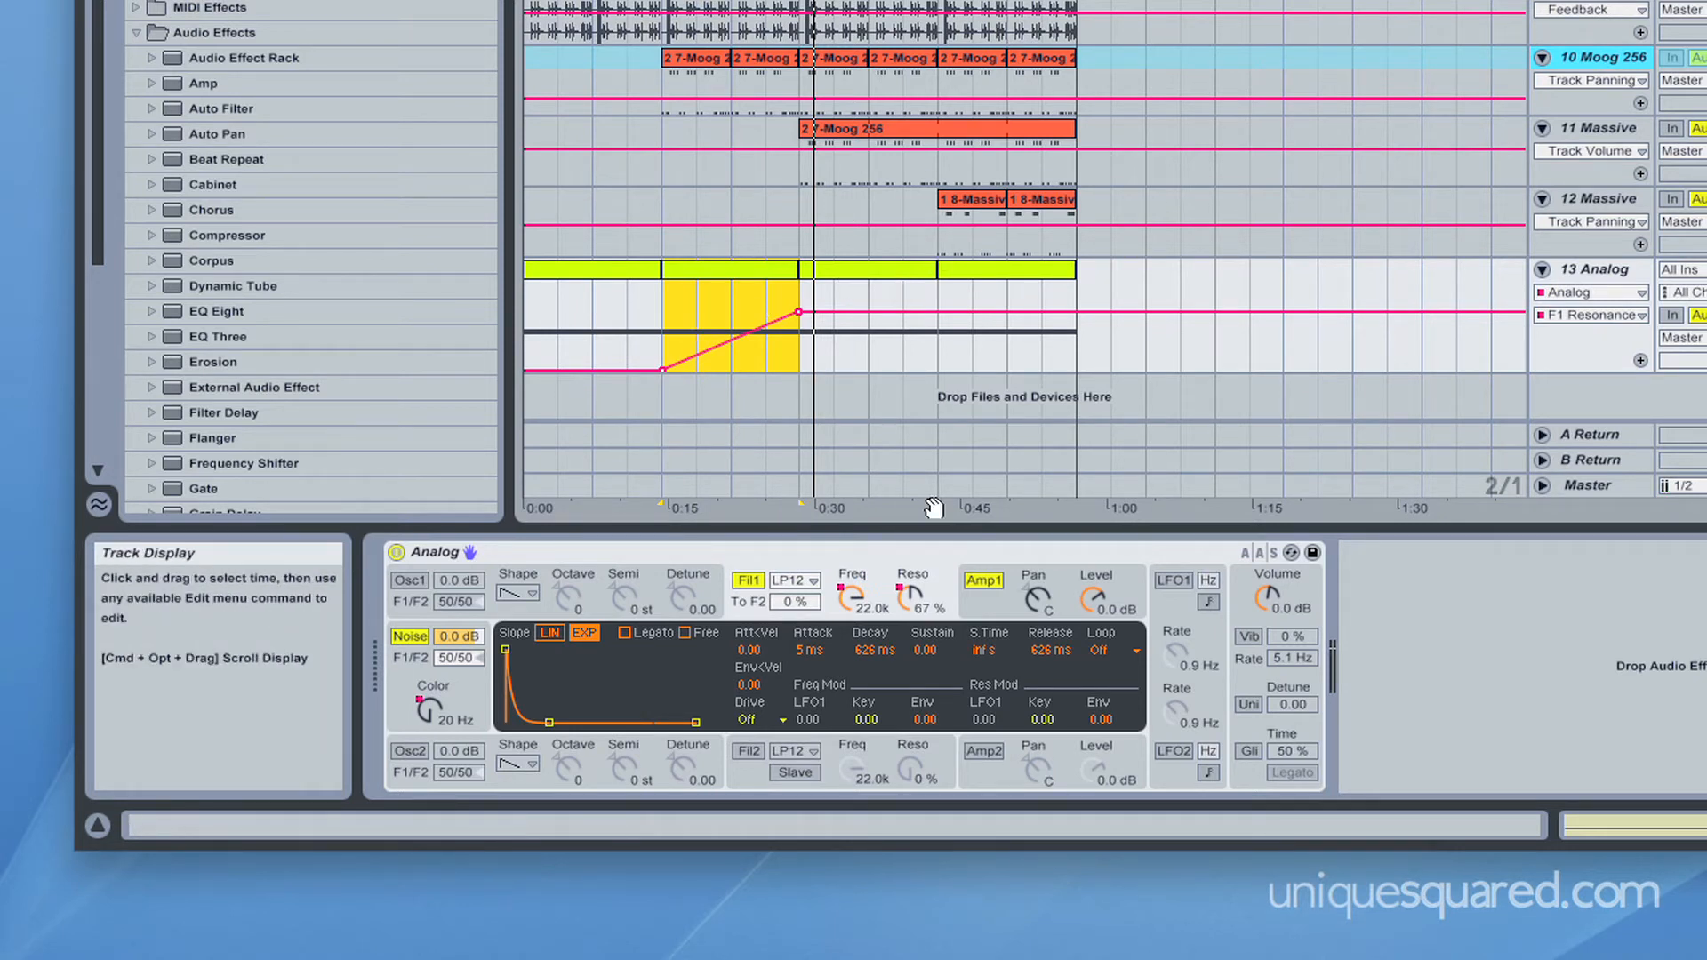
click(621, 270)
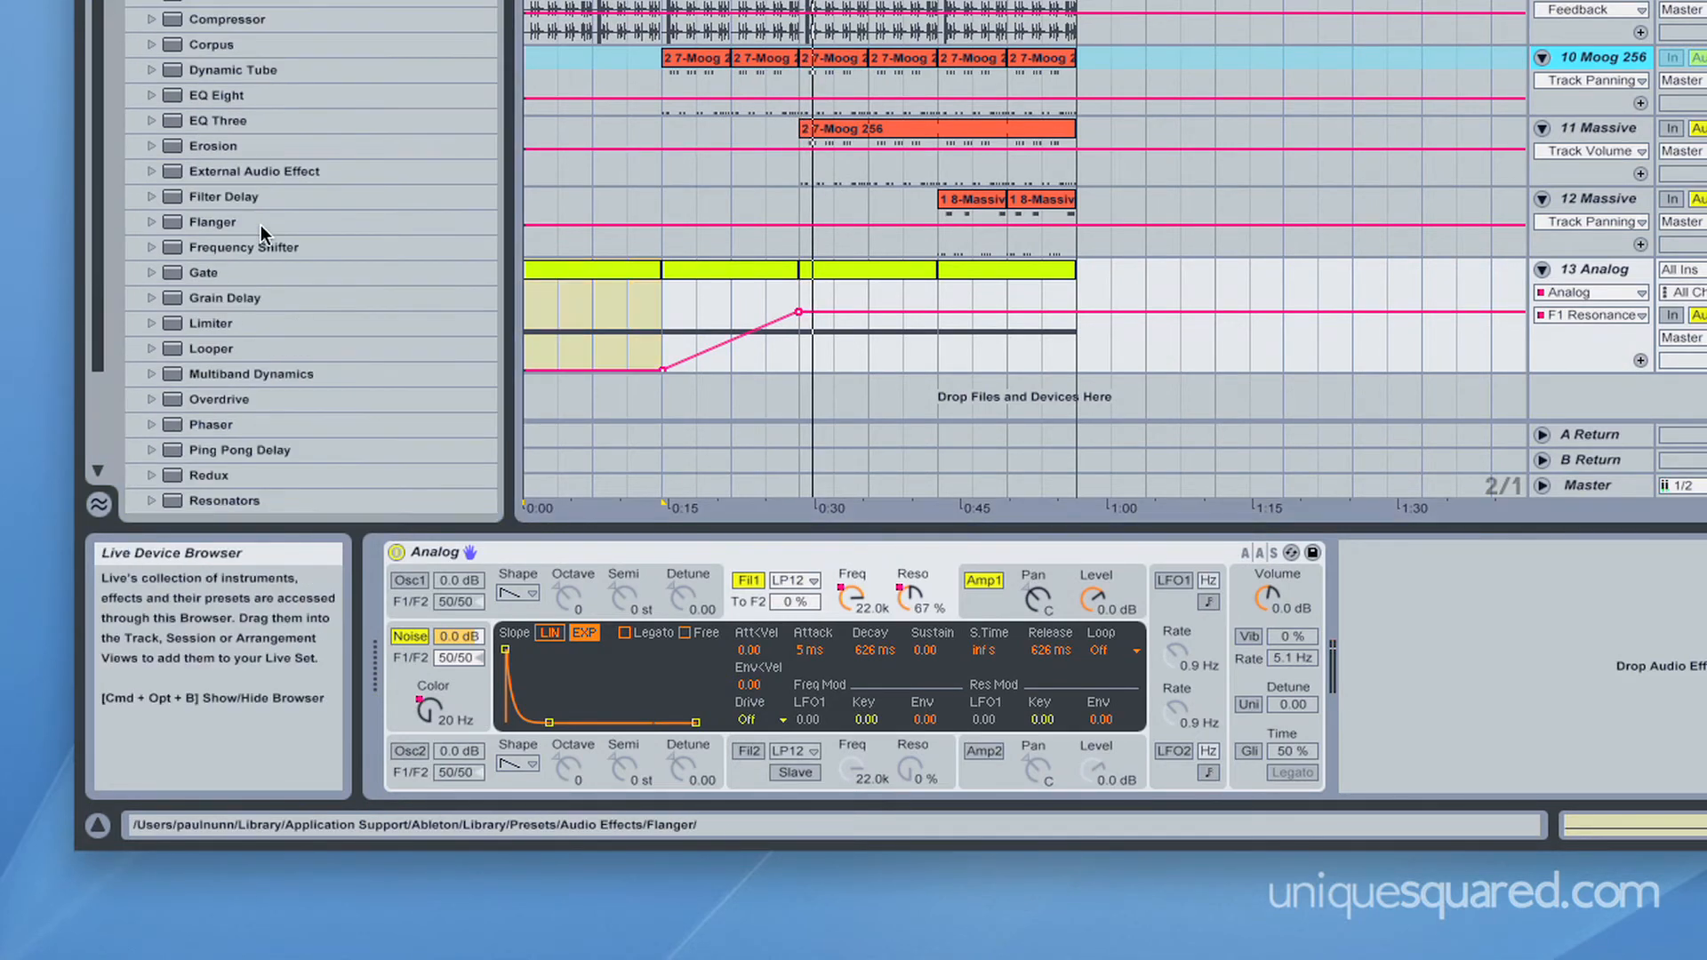
Step: Pick Ping Pong Delay from Audio Effects for the 13 Analog noise track
scroll(down, 3)
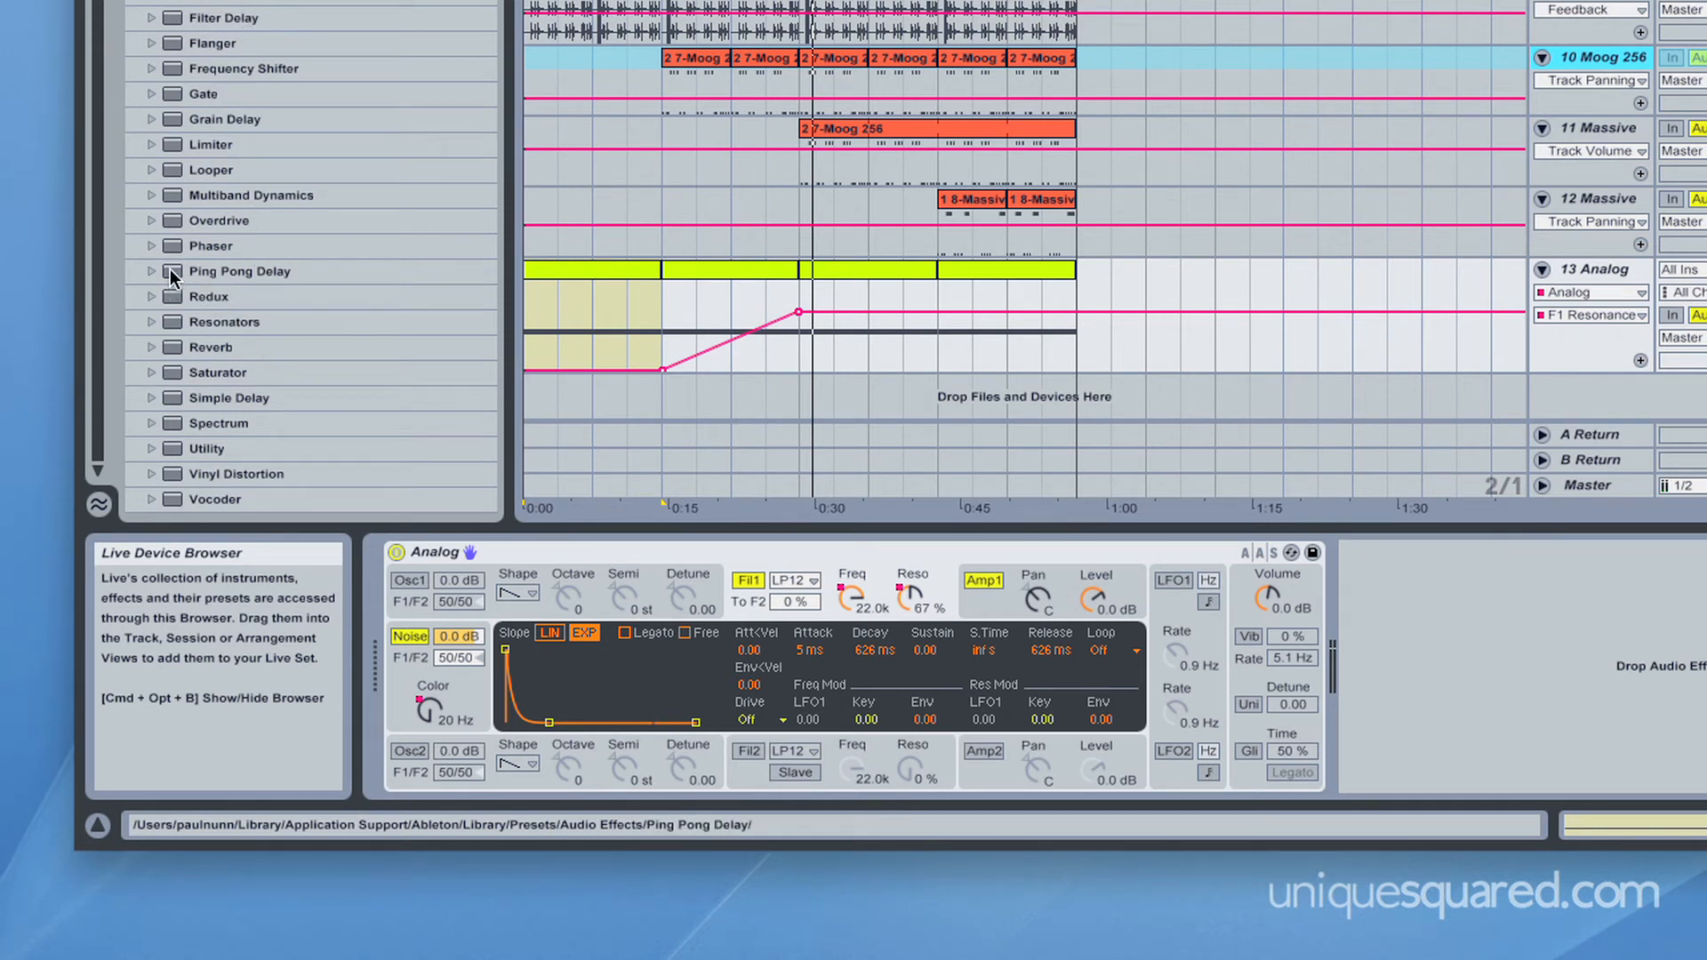
click(238, 271)
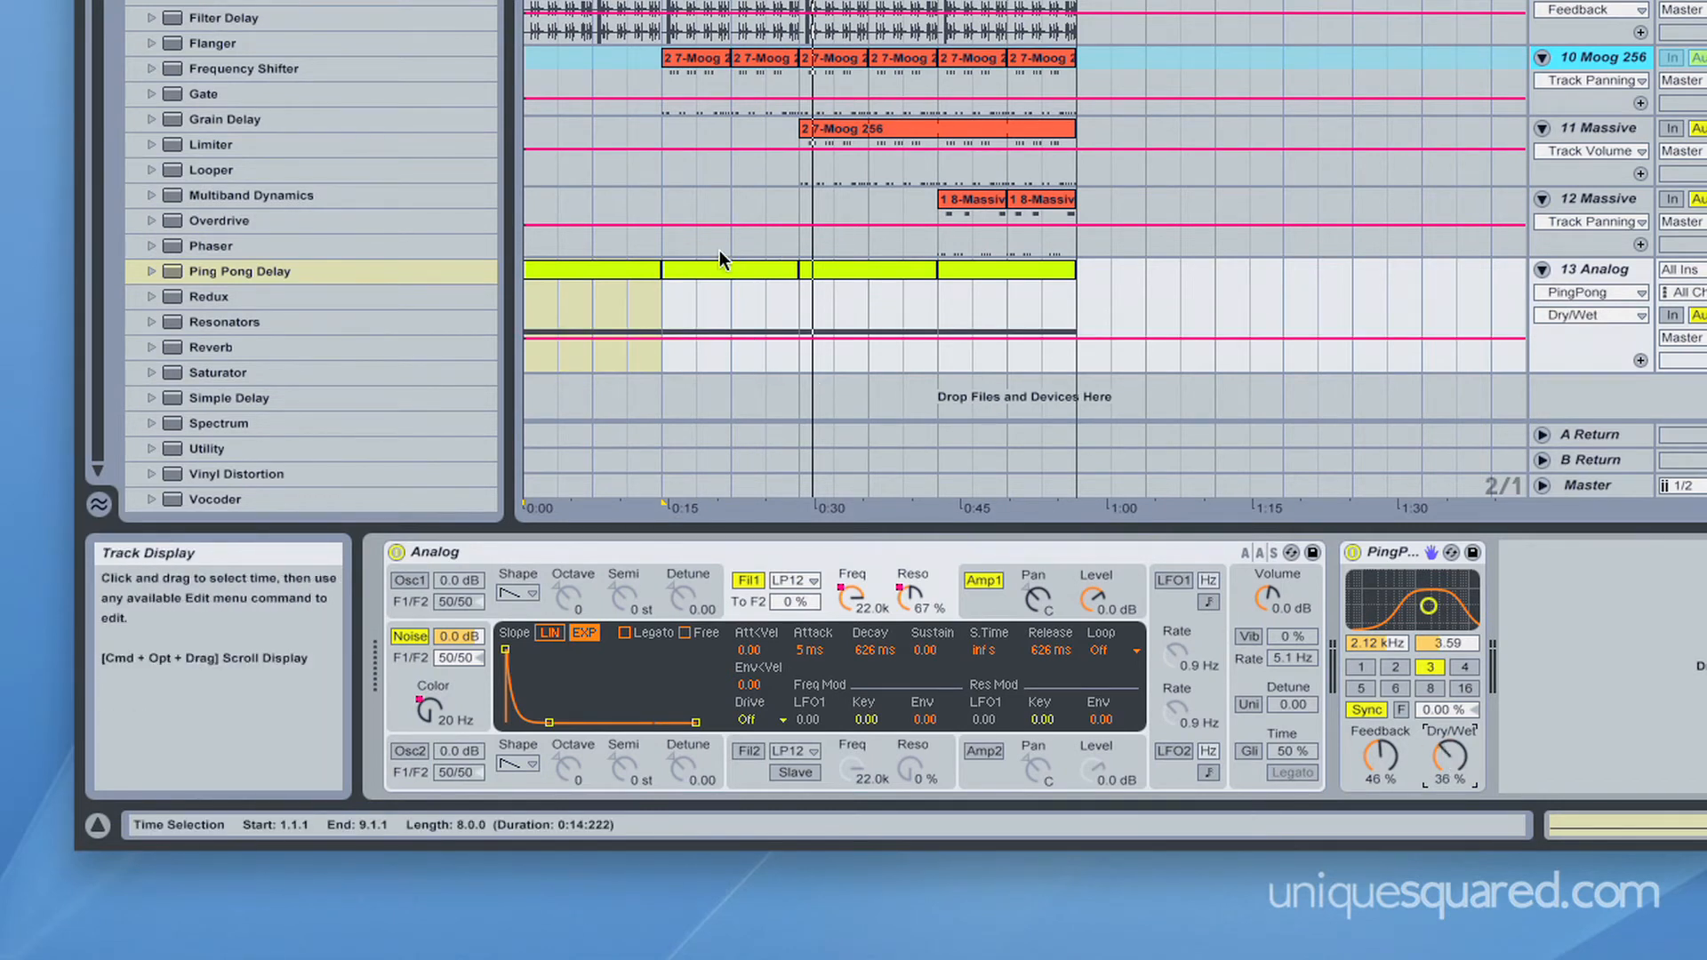
click(729, 270)
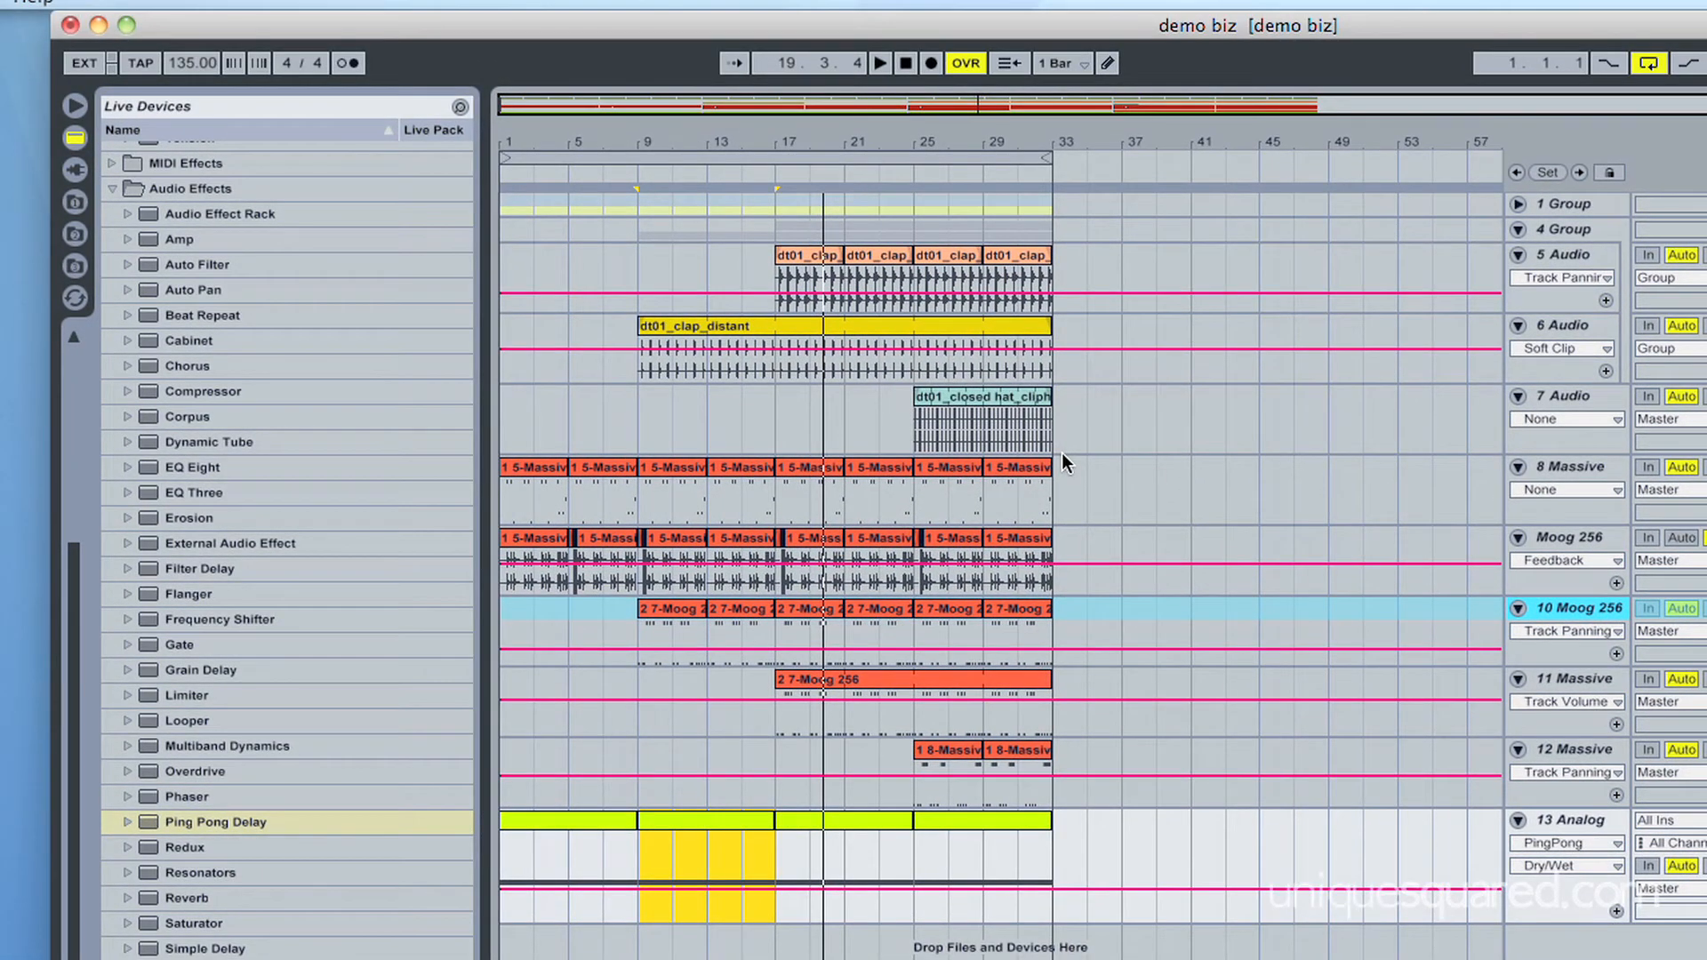
mouse_move(48, 191)
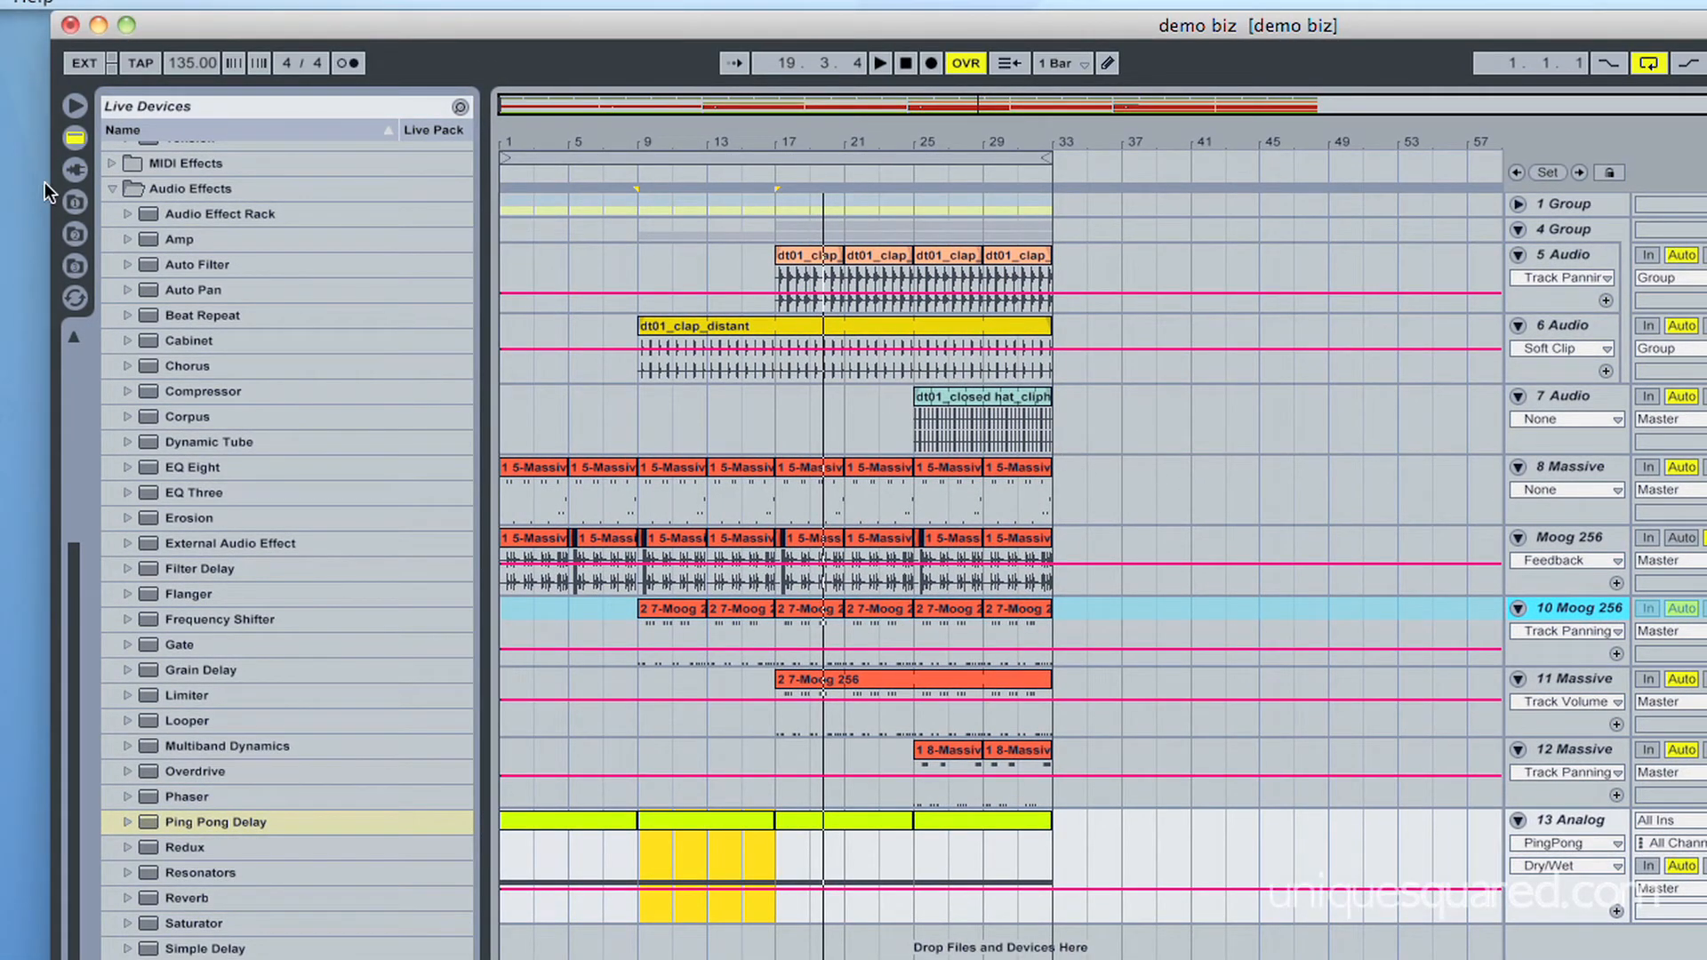
Step: Add a new audio track and browse up to the WA_DrumTools_01 sample folder
click(75, 233)
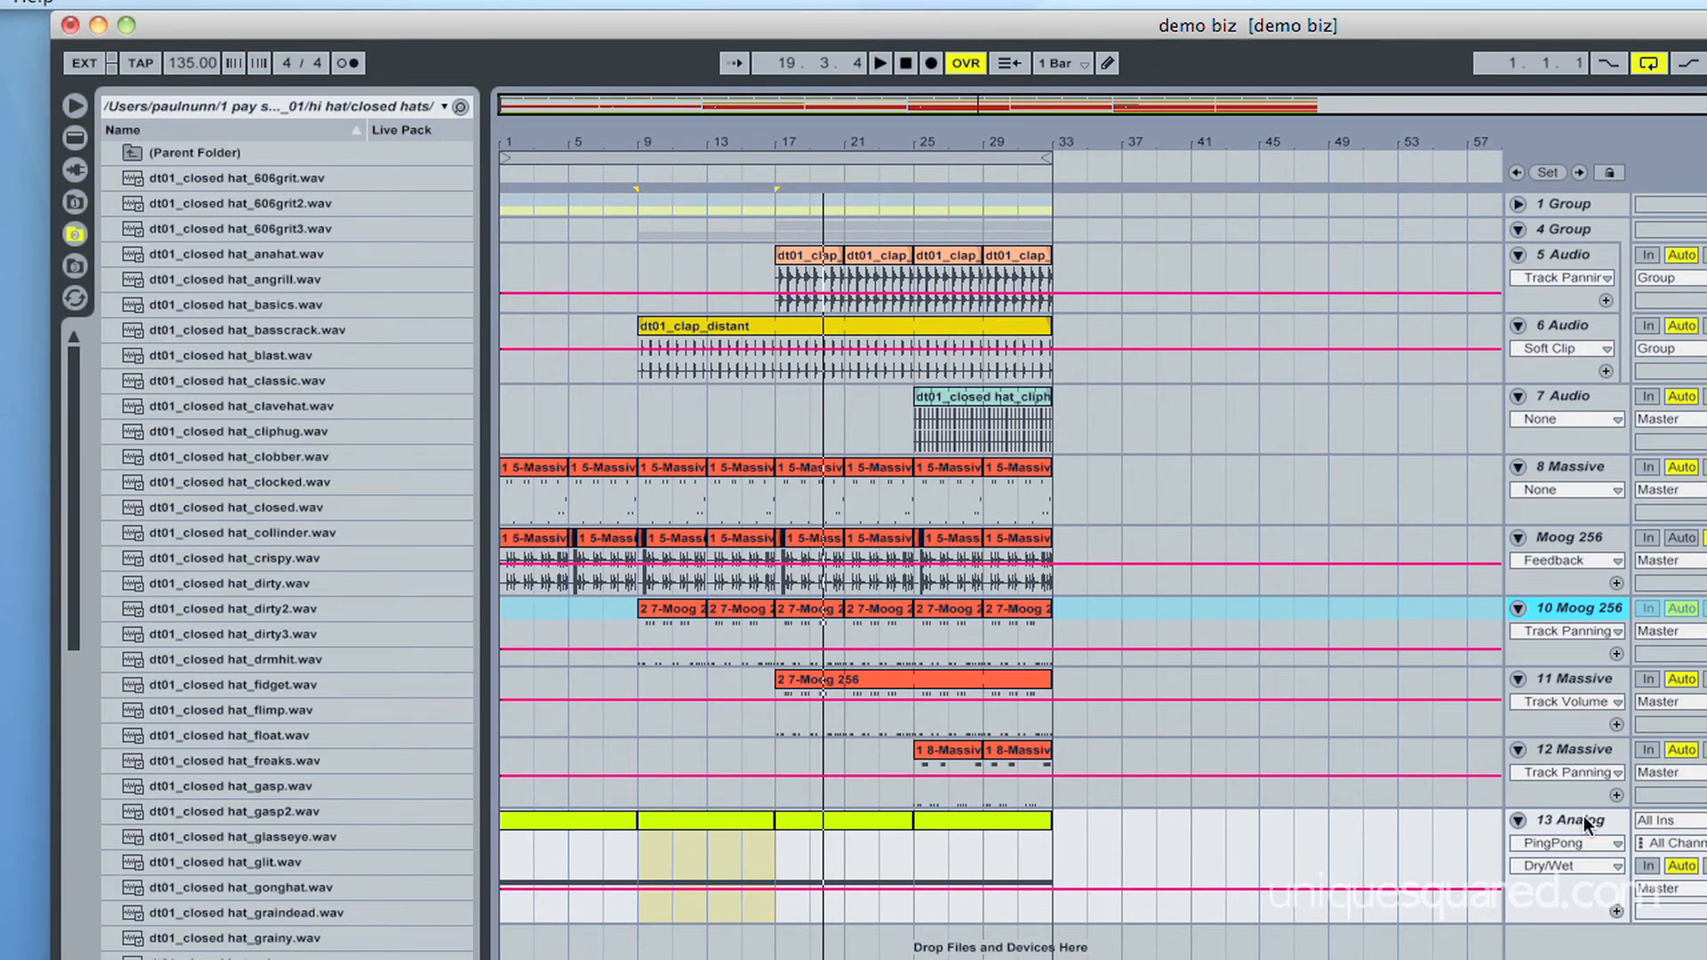
click(1575, 820)
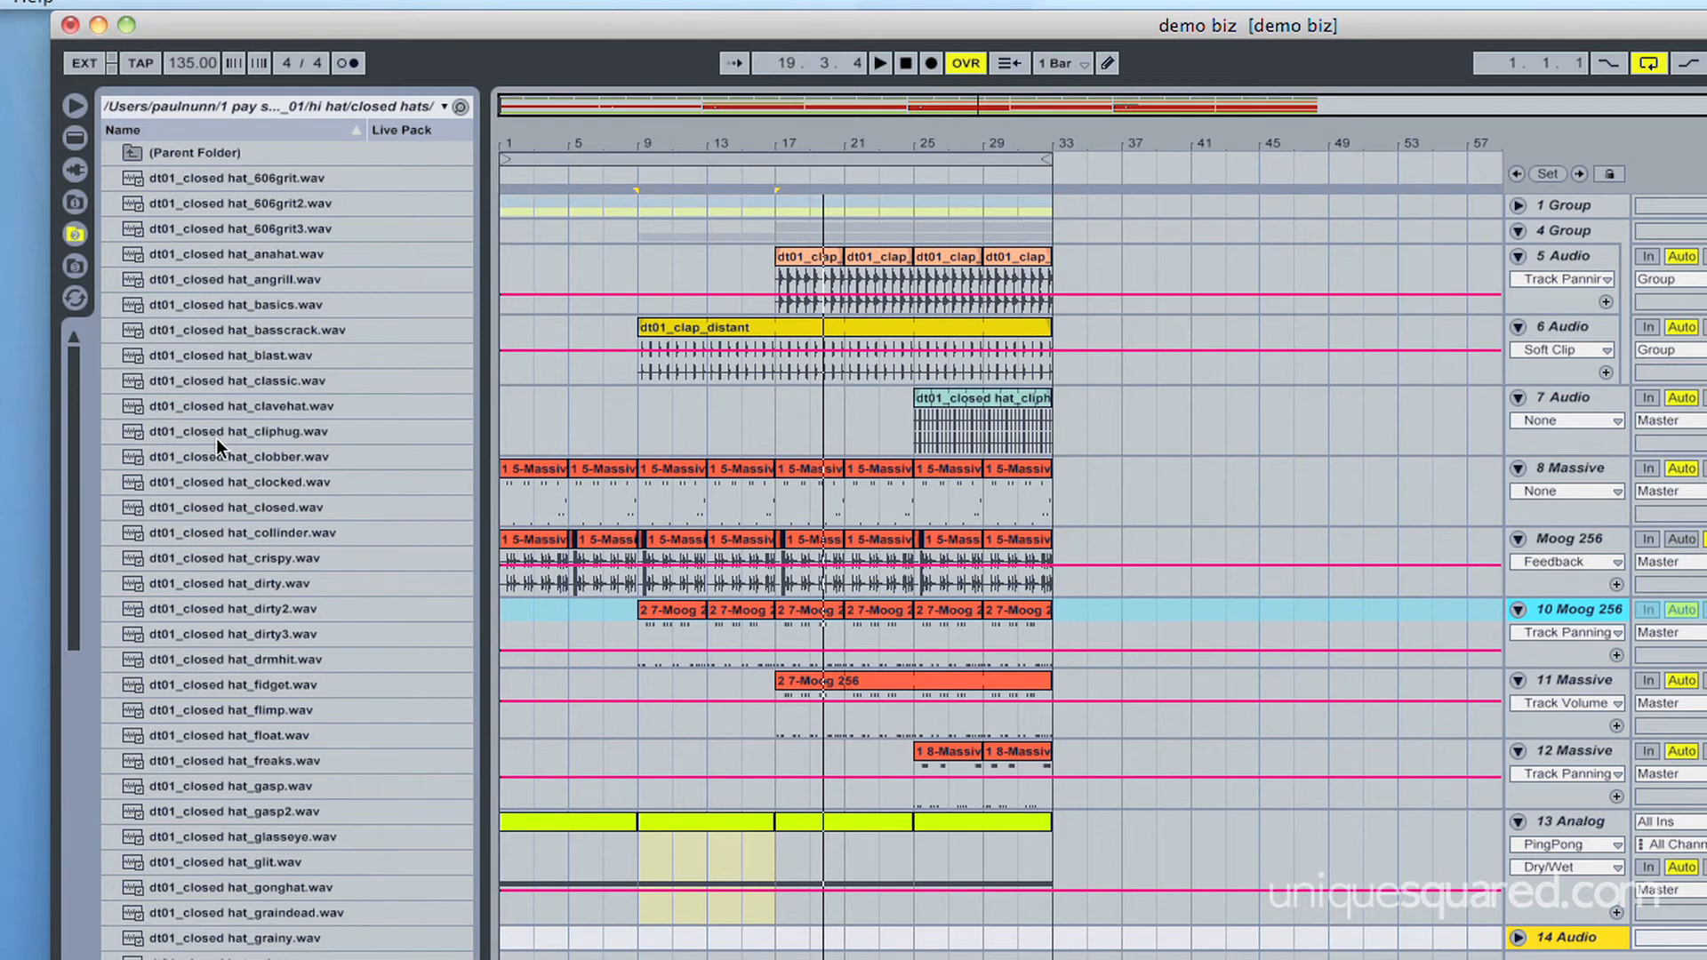
click(239, 432)
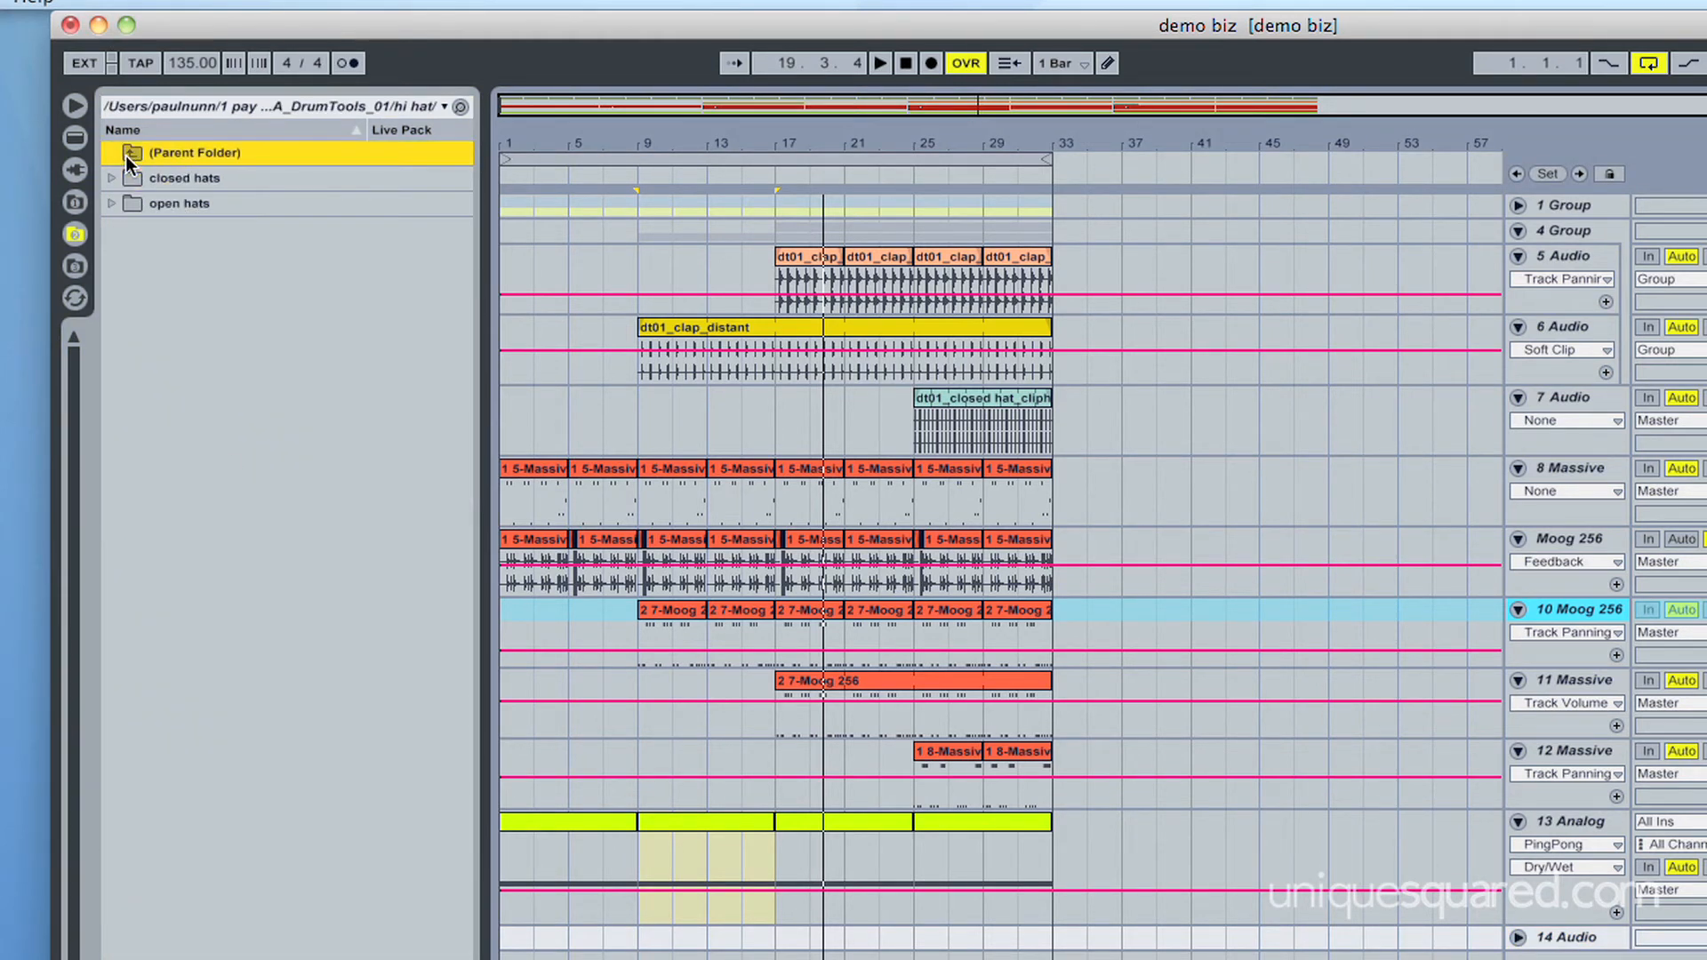
click(130, 152)
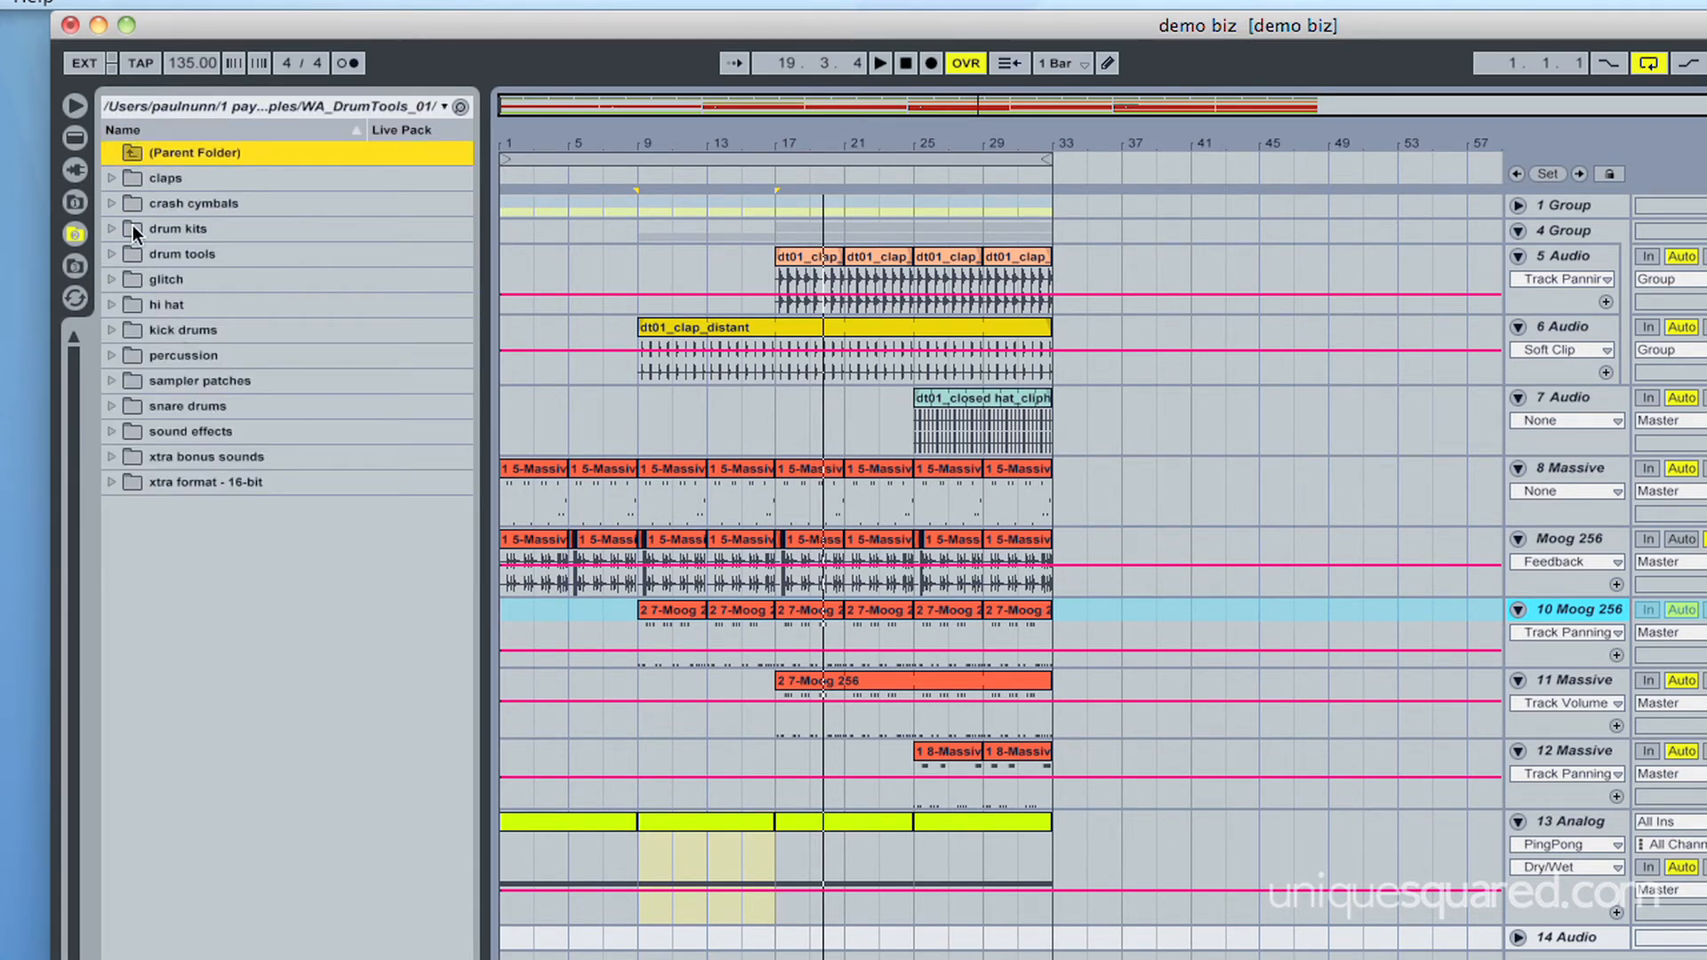
mouse_move(131, 207)
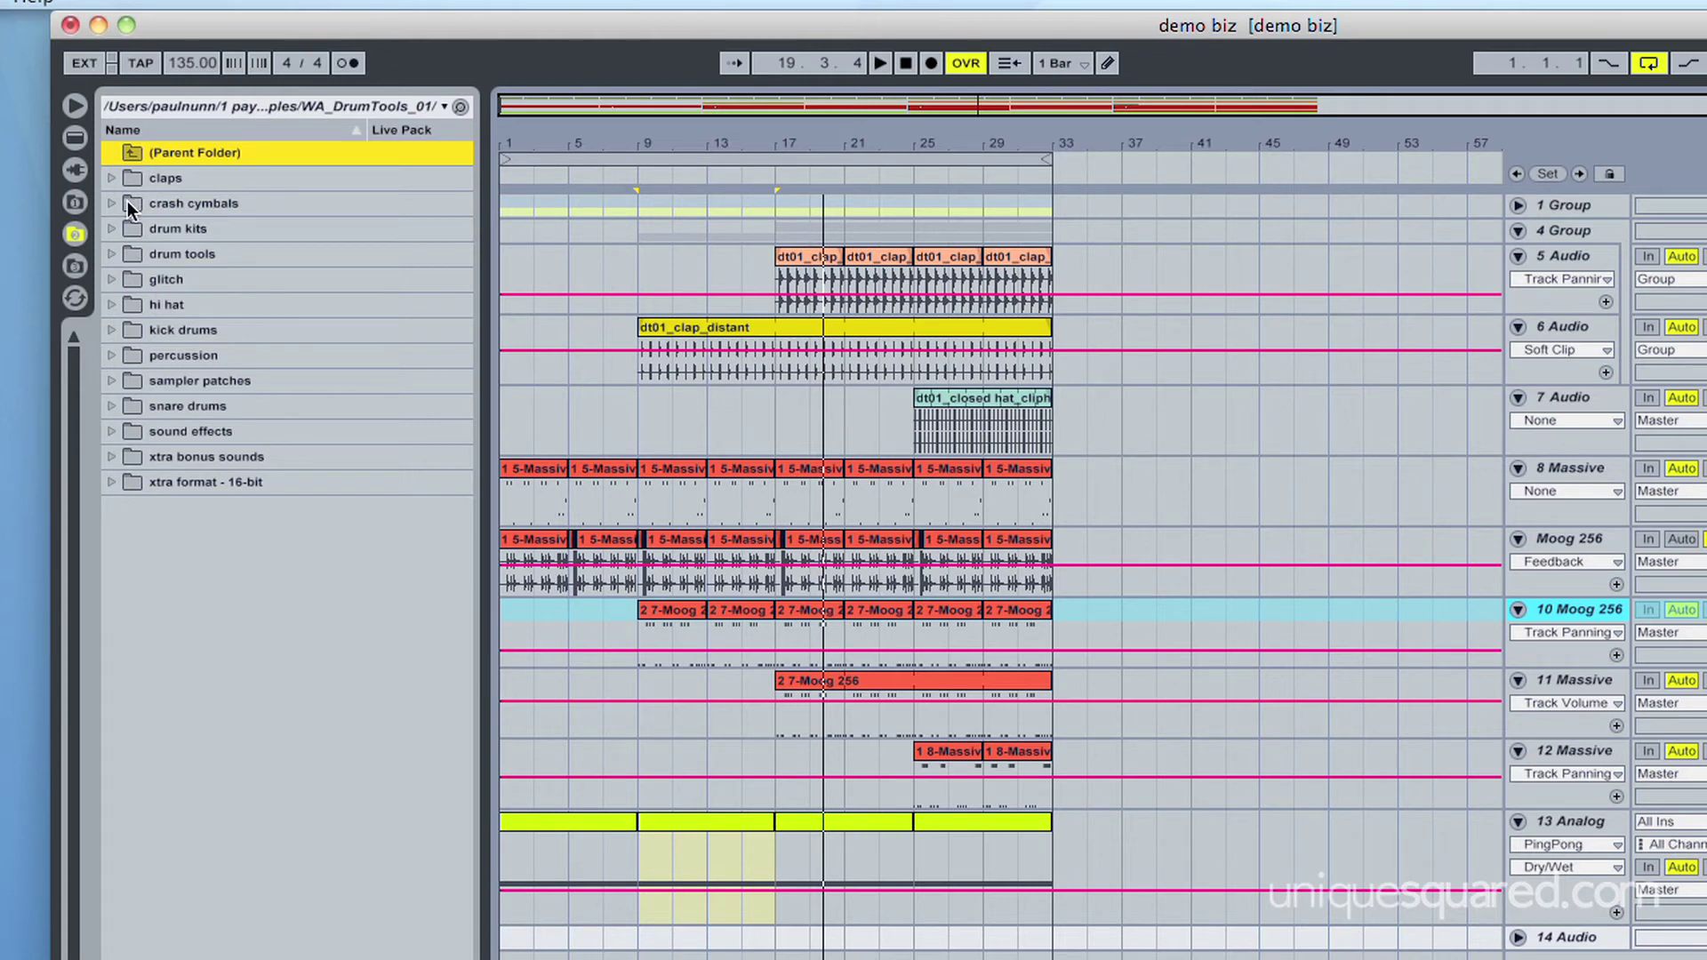
Step: Open the claps folder and preview the crackle and dense clap samples
click(111, 203)
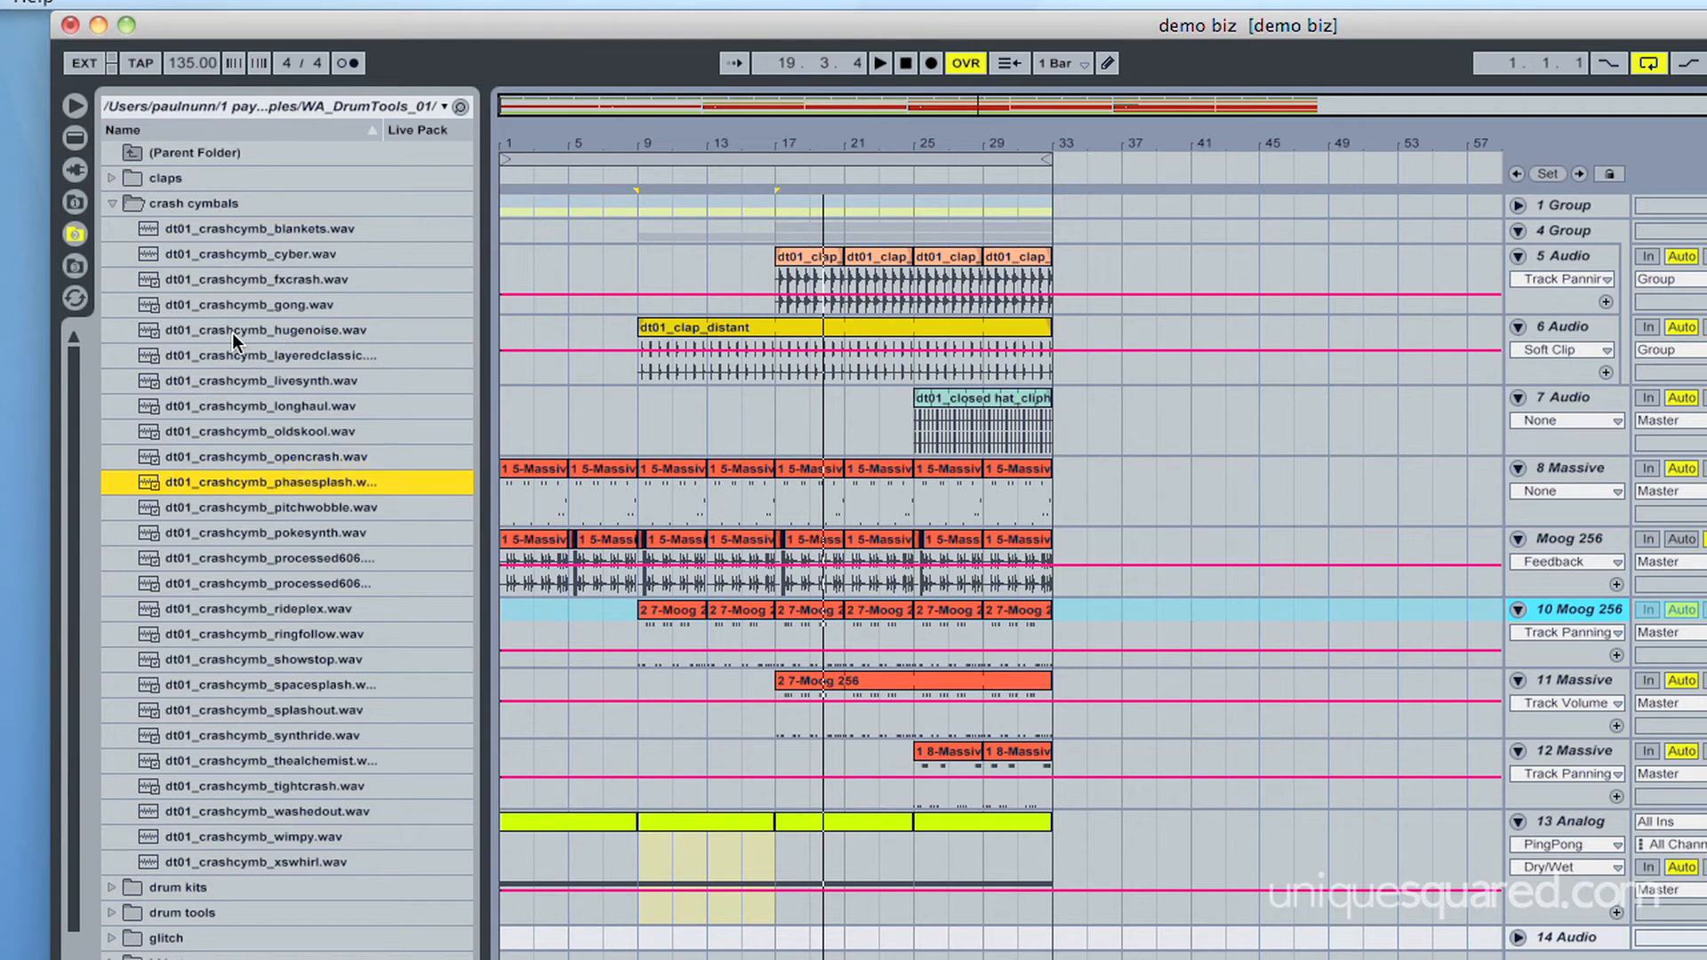
click(261, 582)
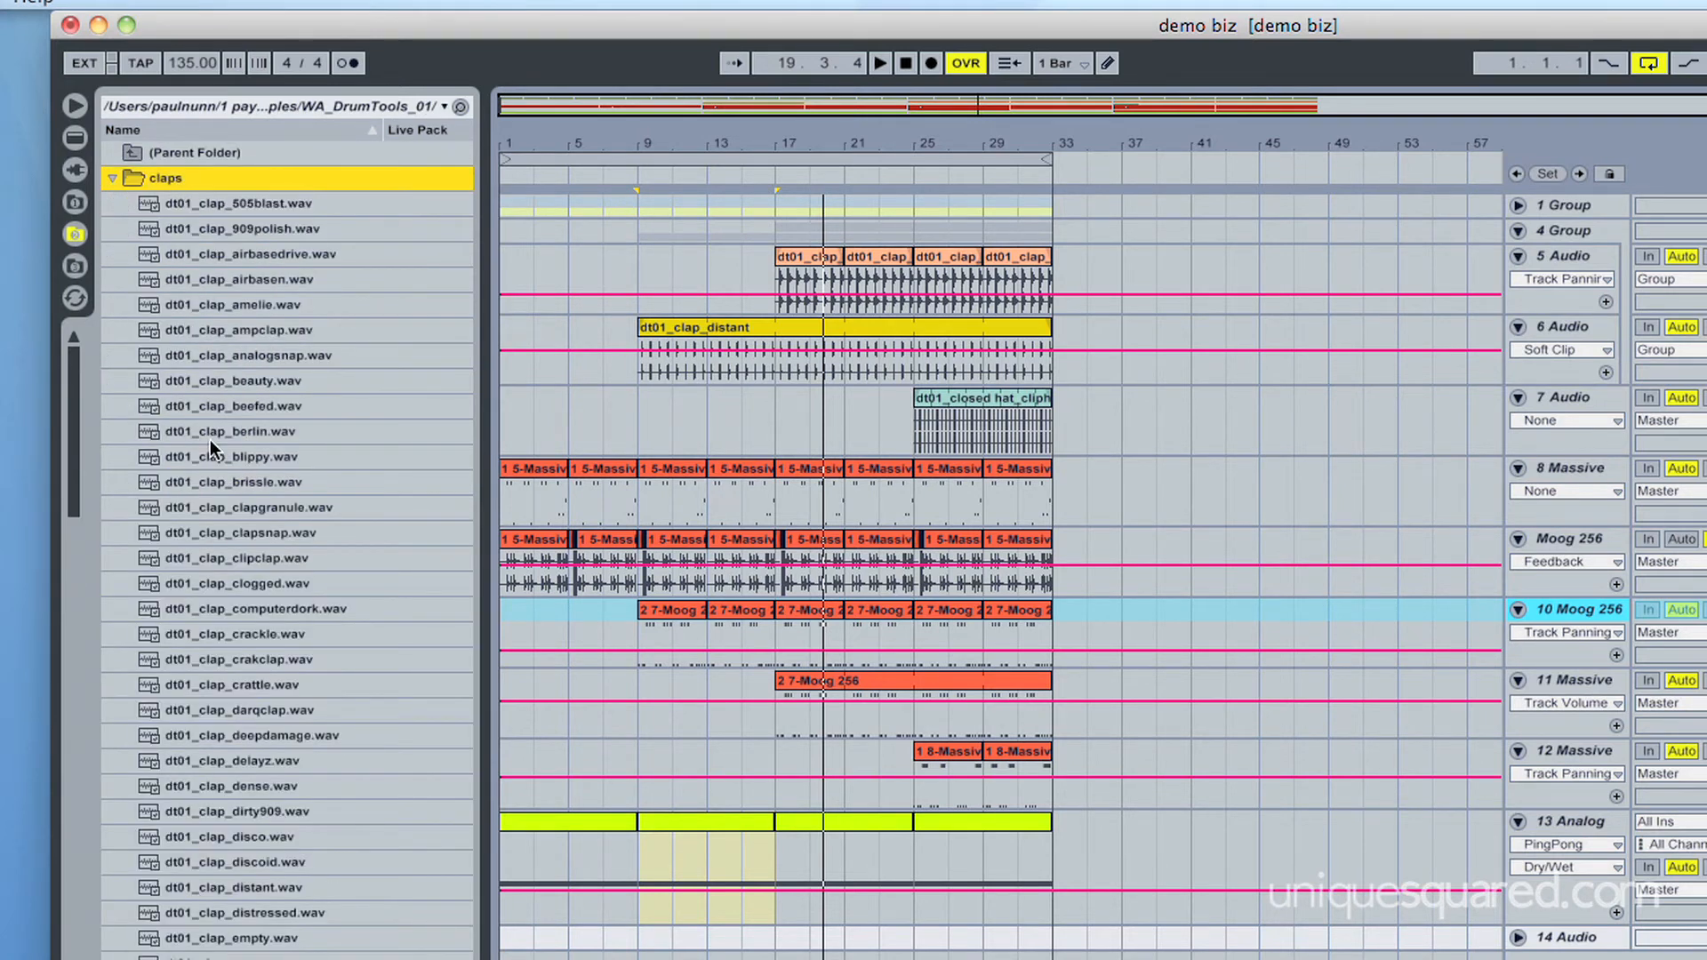
click(250, 634)
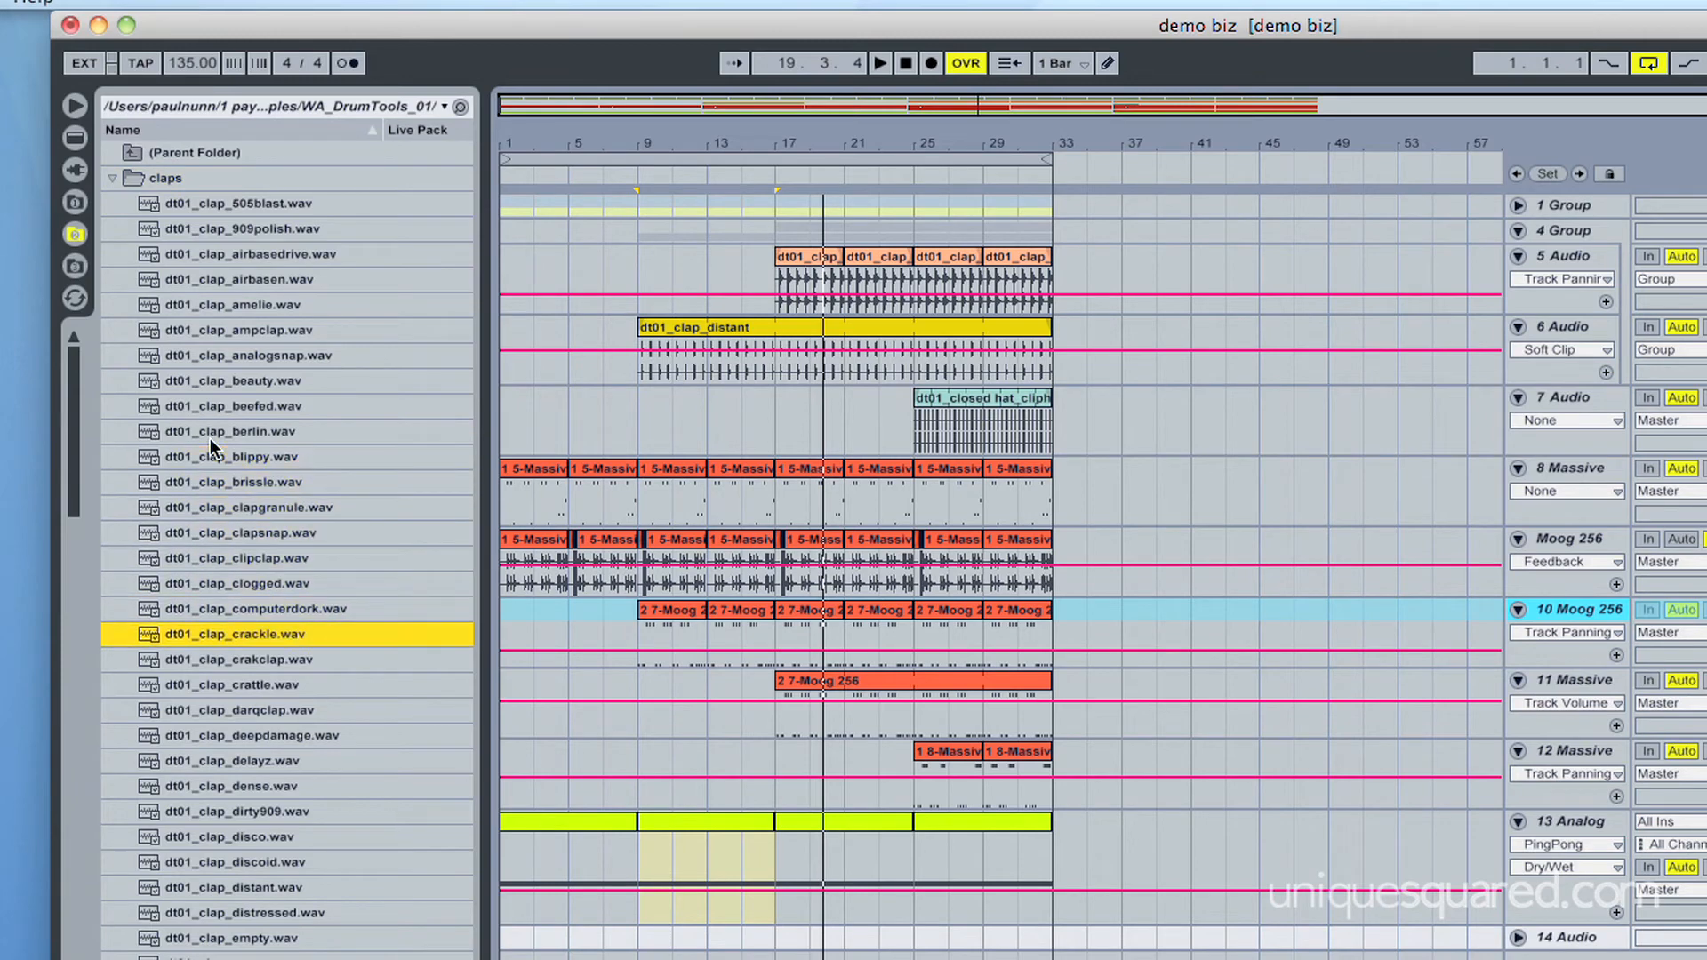
click(262, 786)
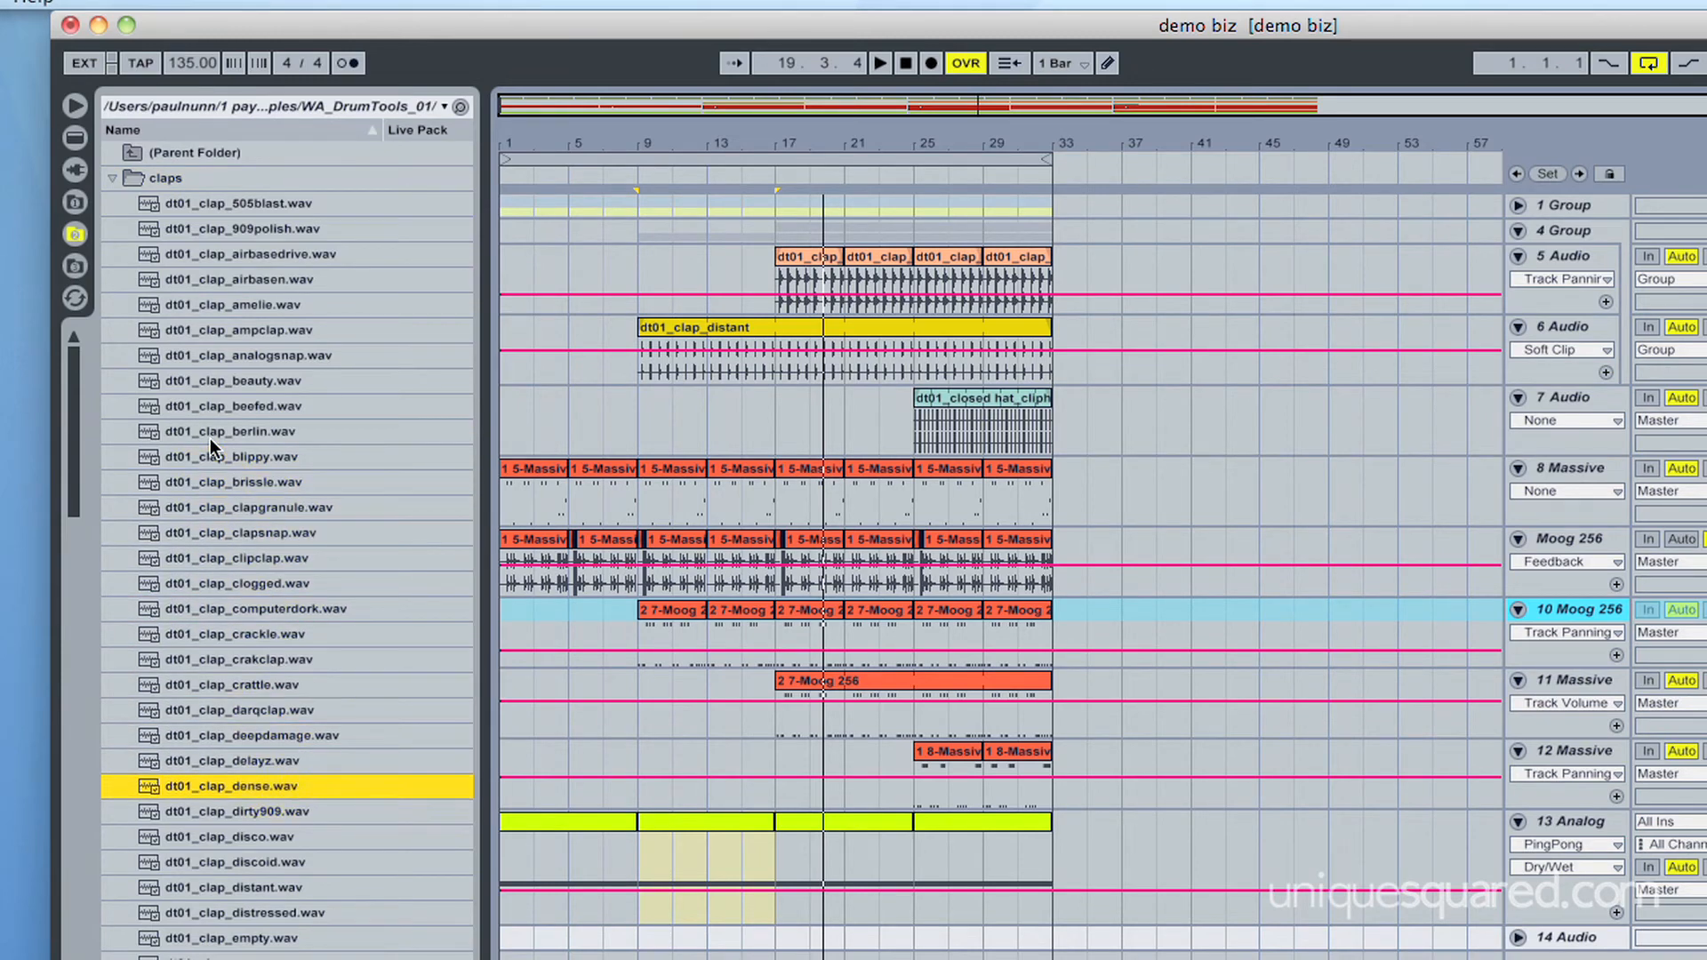
scroll(down, 3)
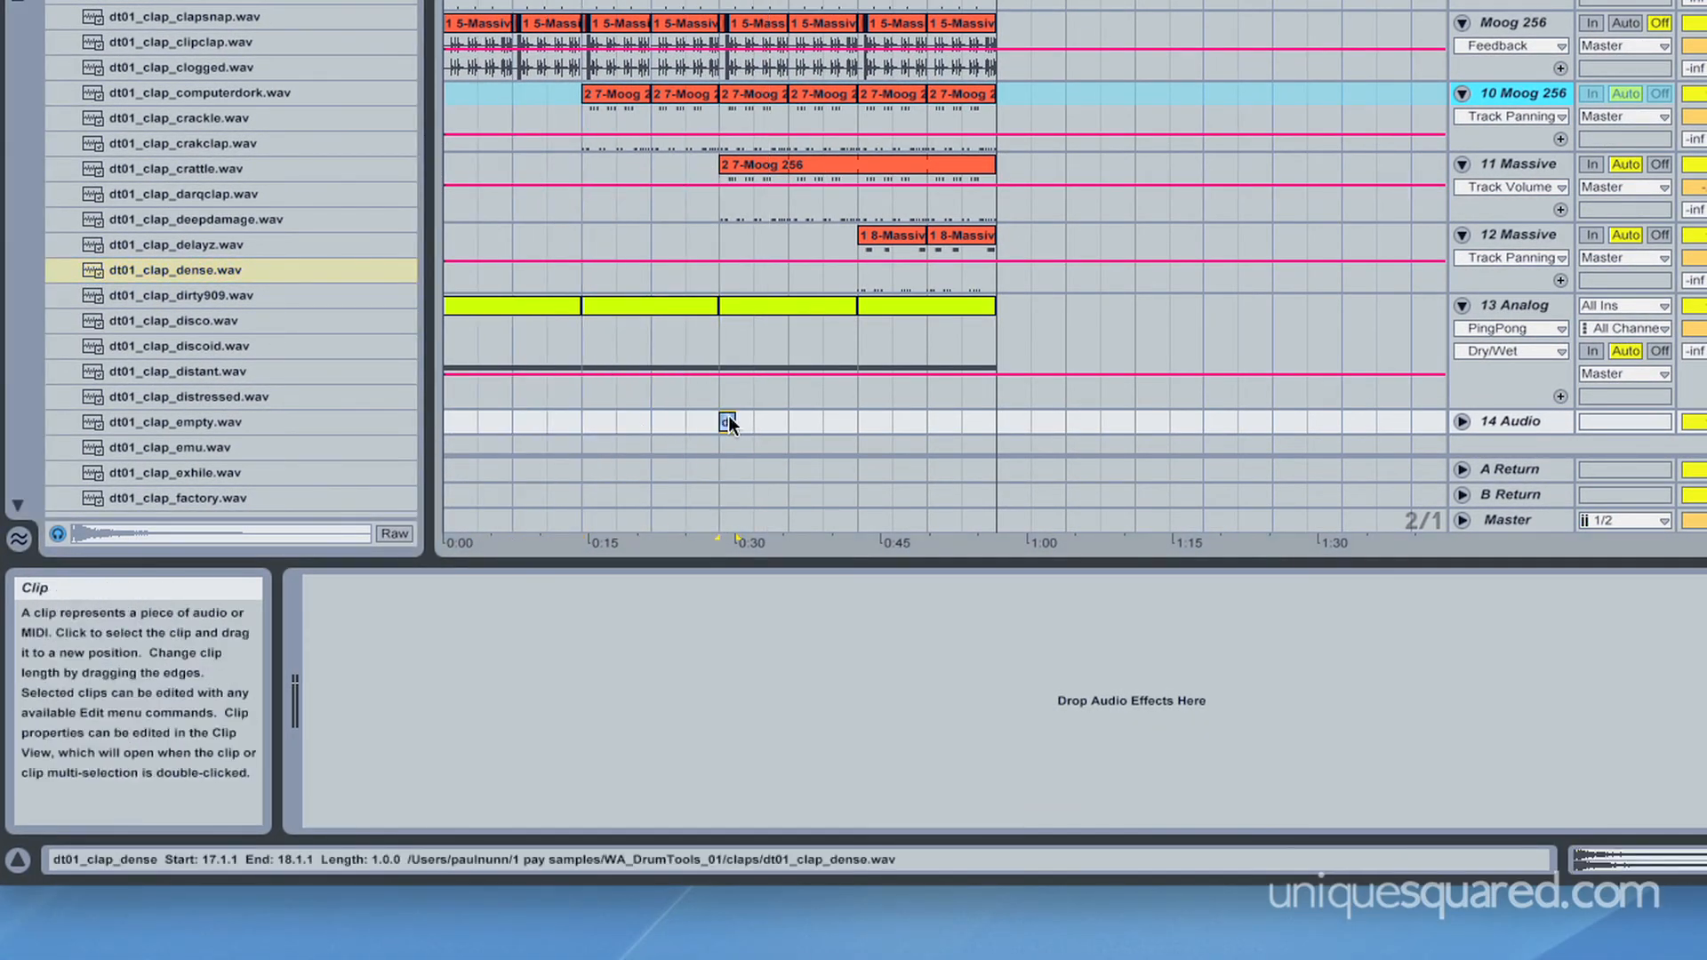
Step: Return the browser to the Audio Effects list showing Ping Pong Delay
click(1523, 422)
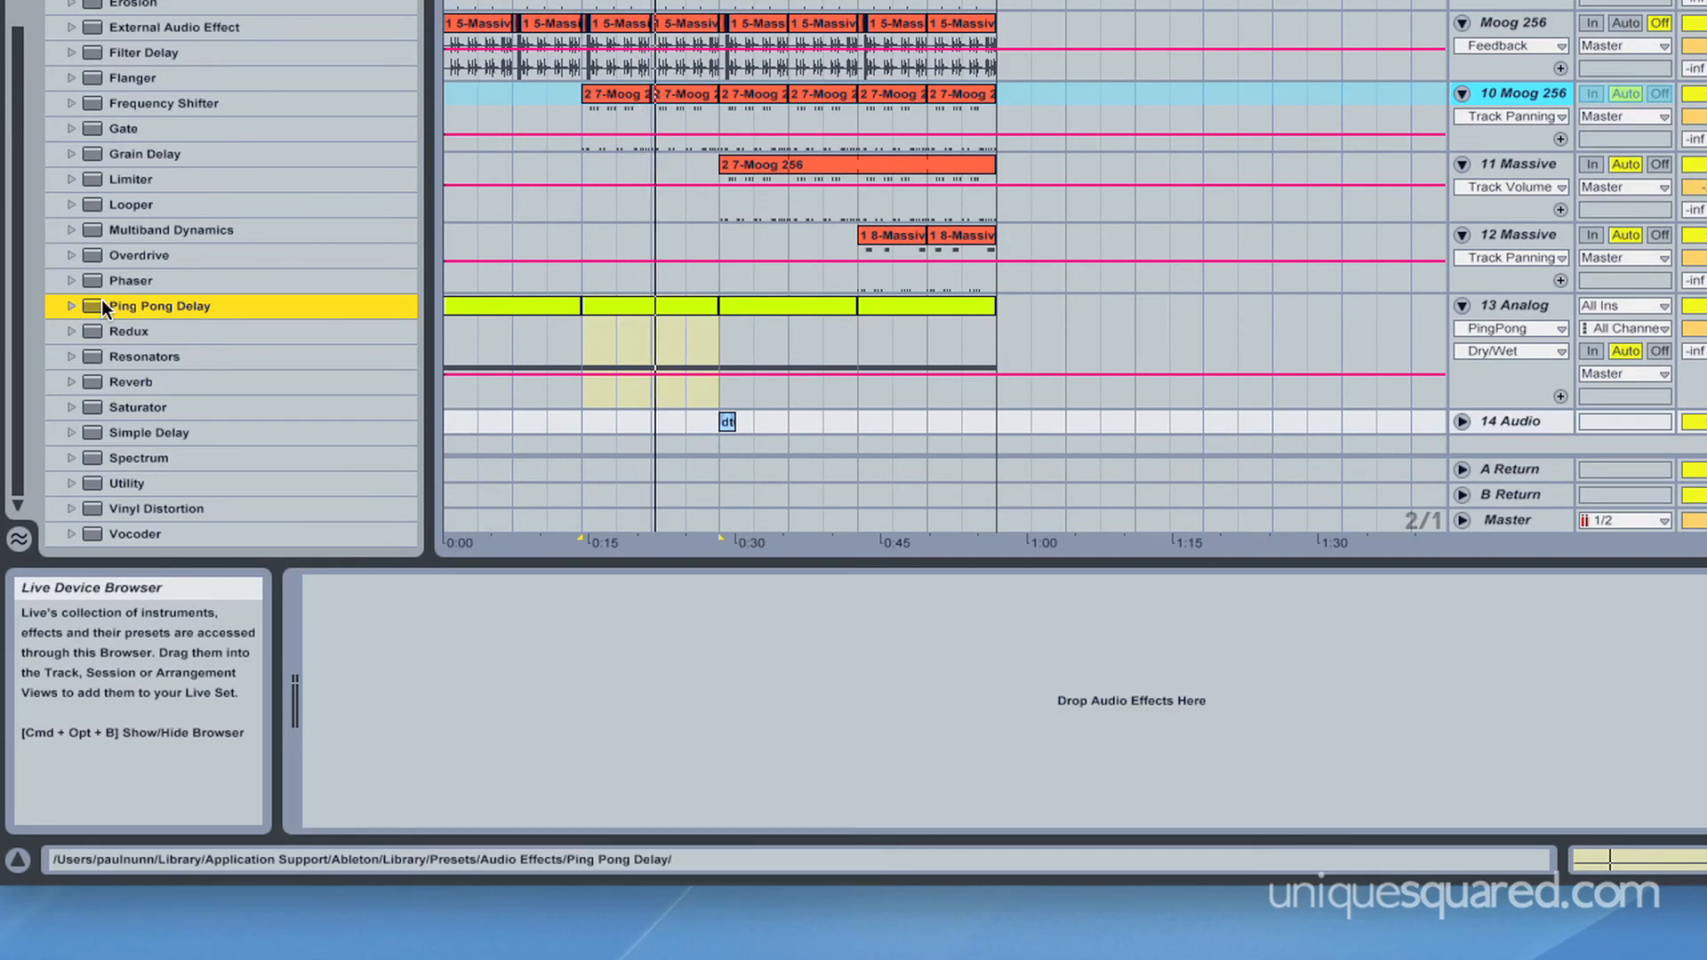
double_click(158, 306)
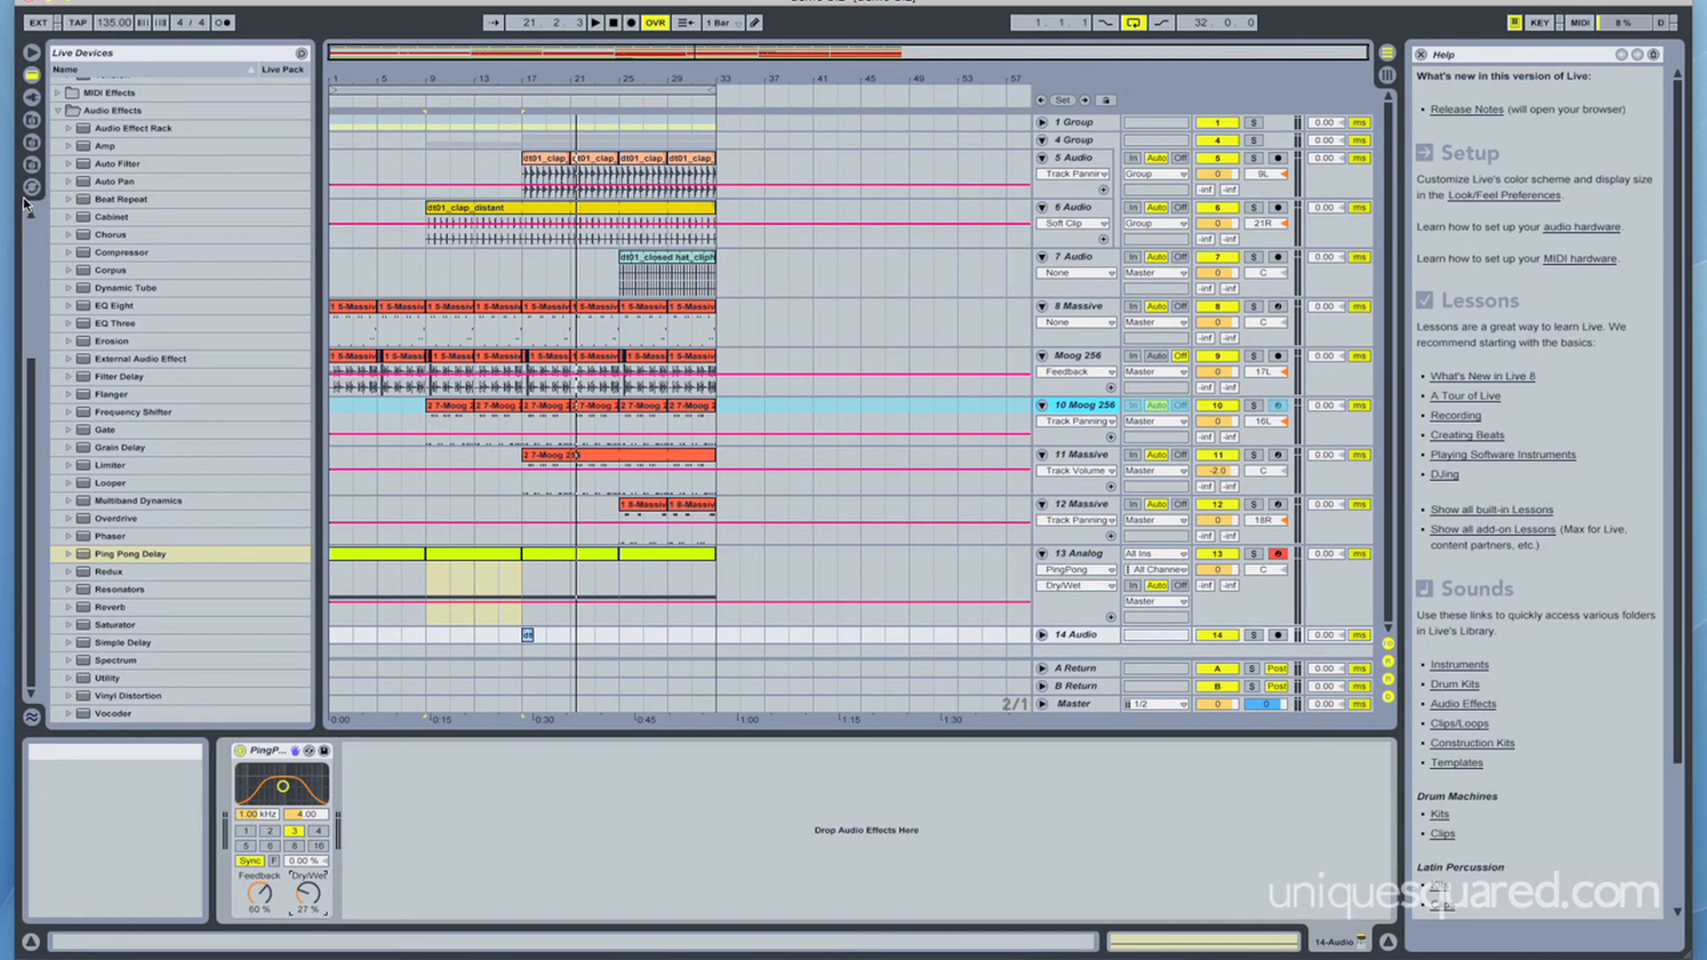
mouse_move(563, 87)
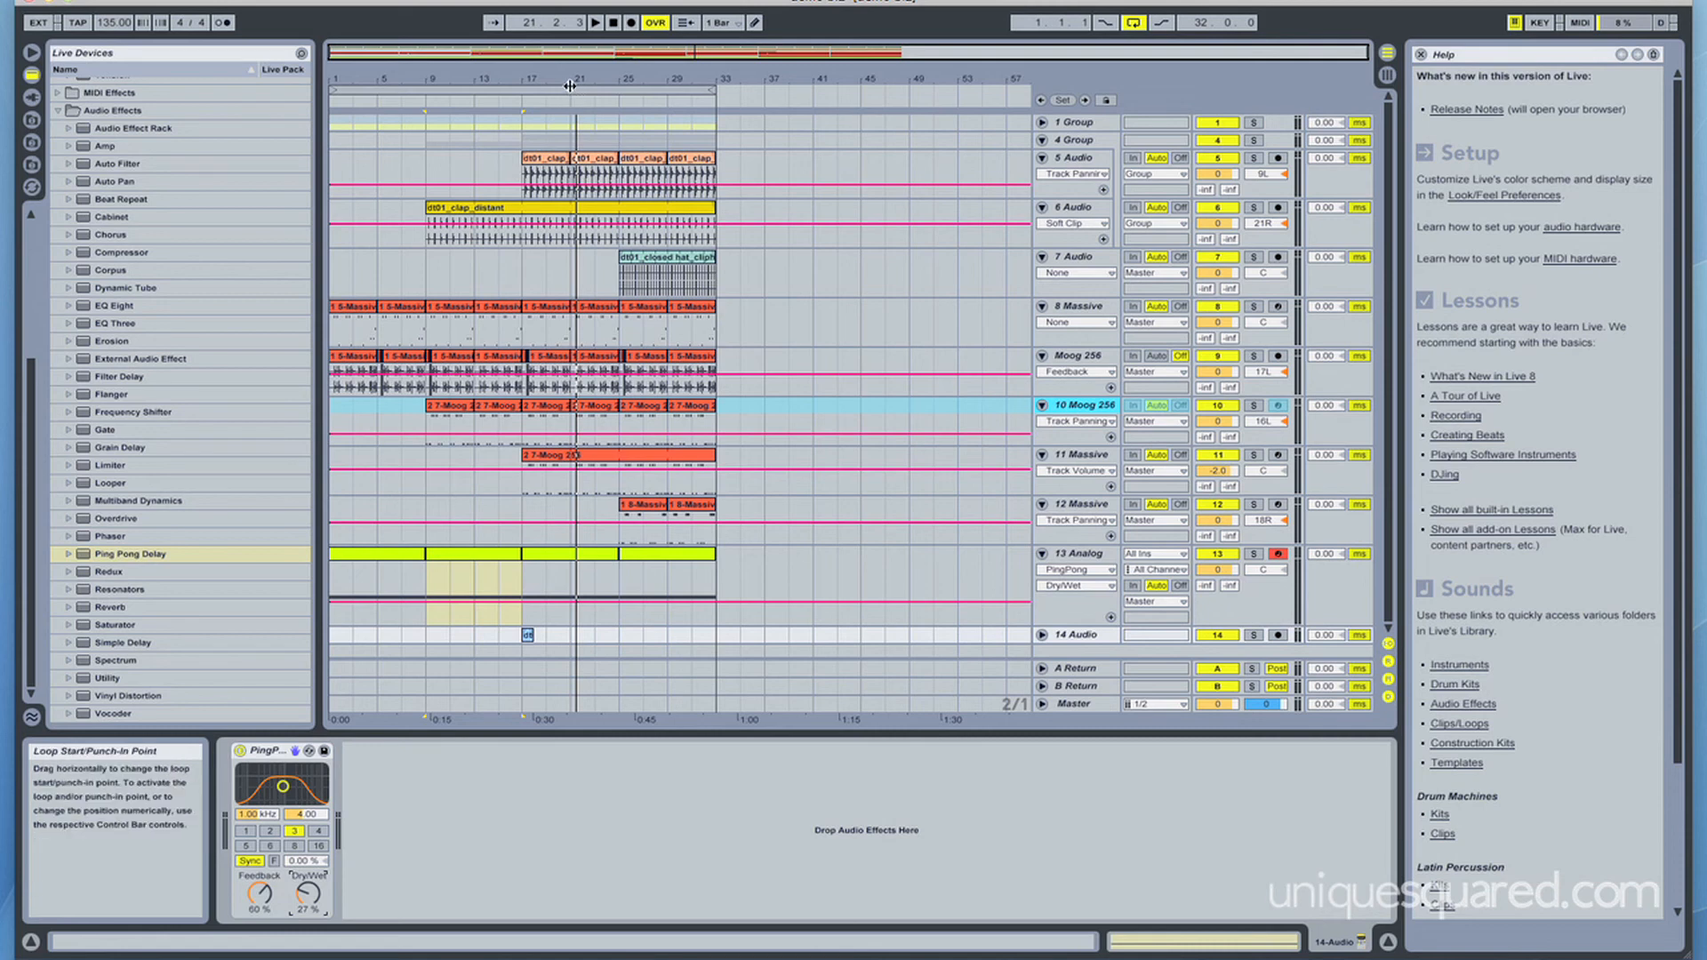
mouse_move(575, 103)
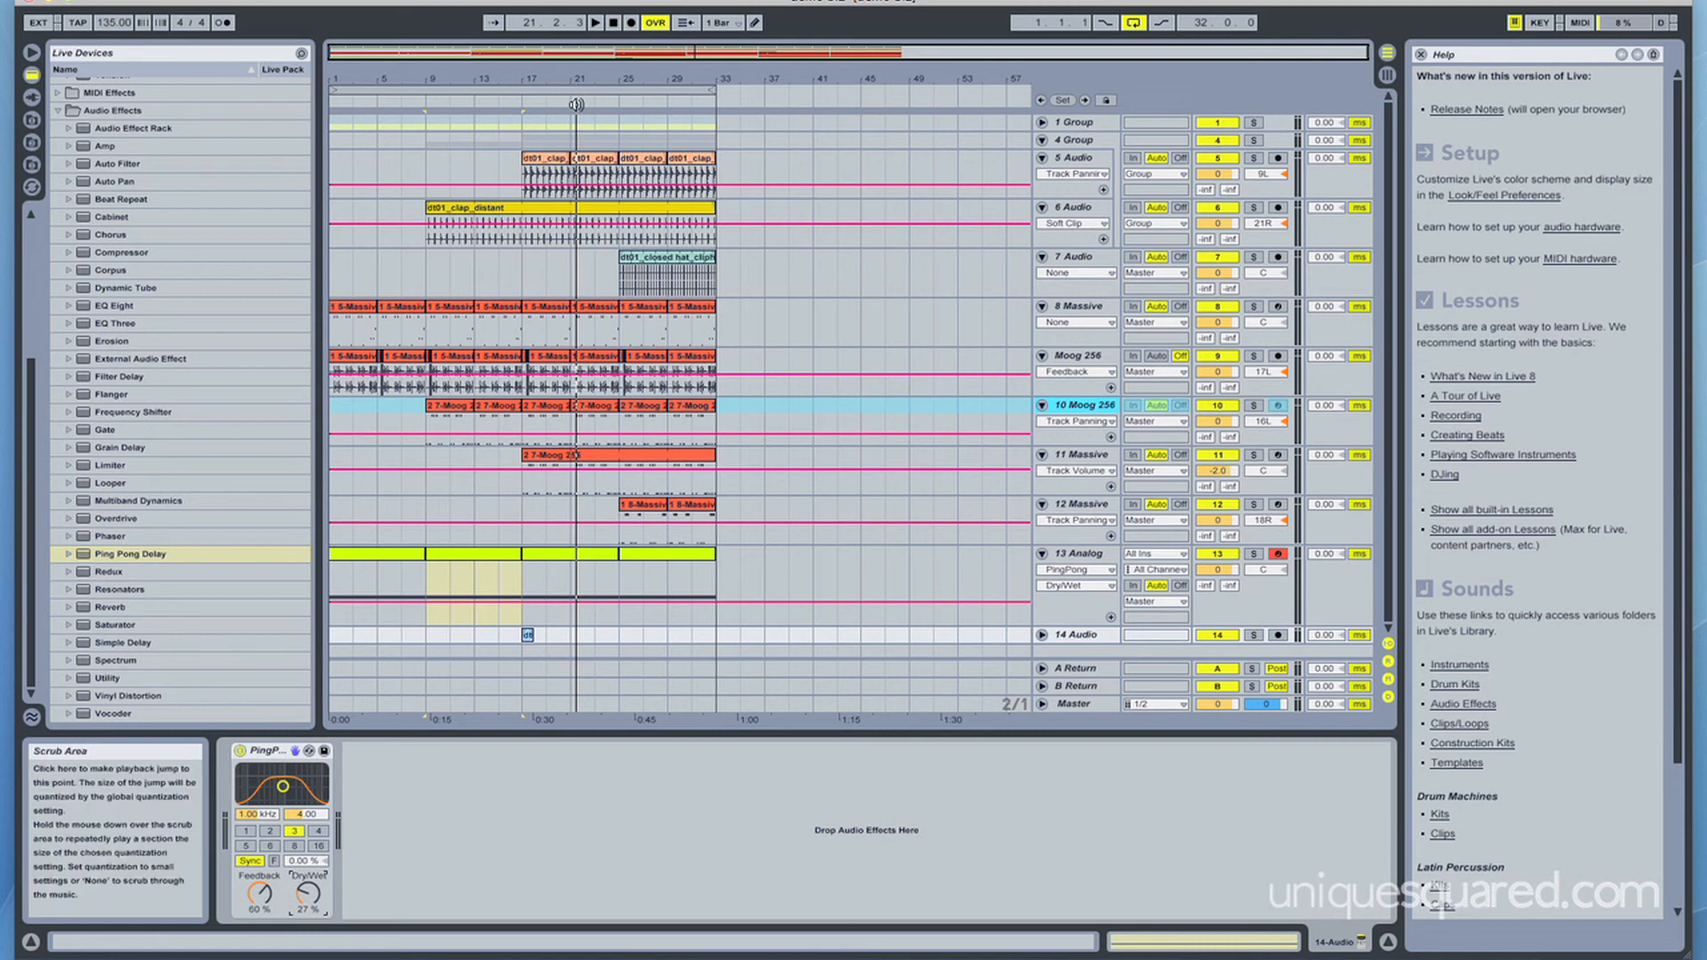
mouse_move(1096, 309)
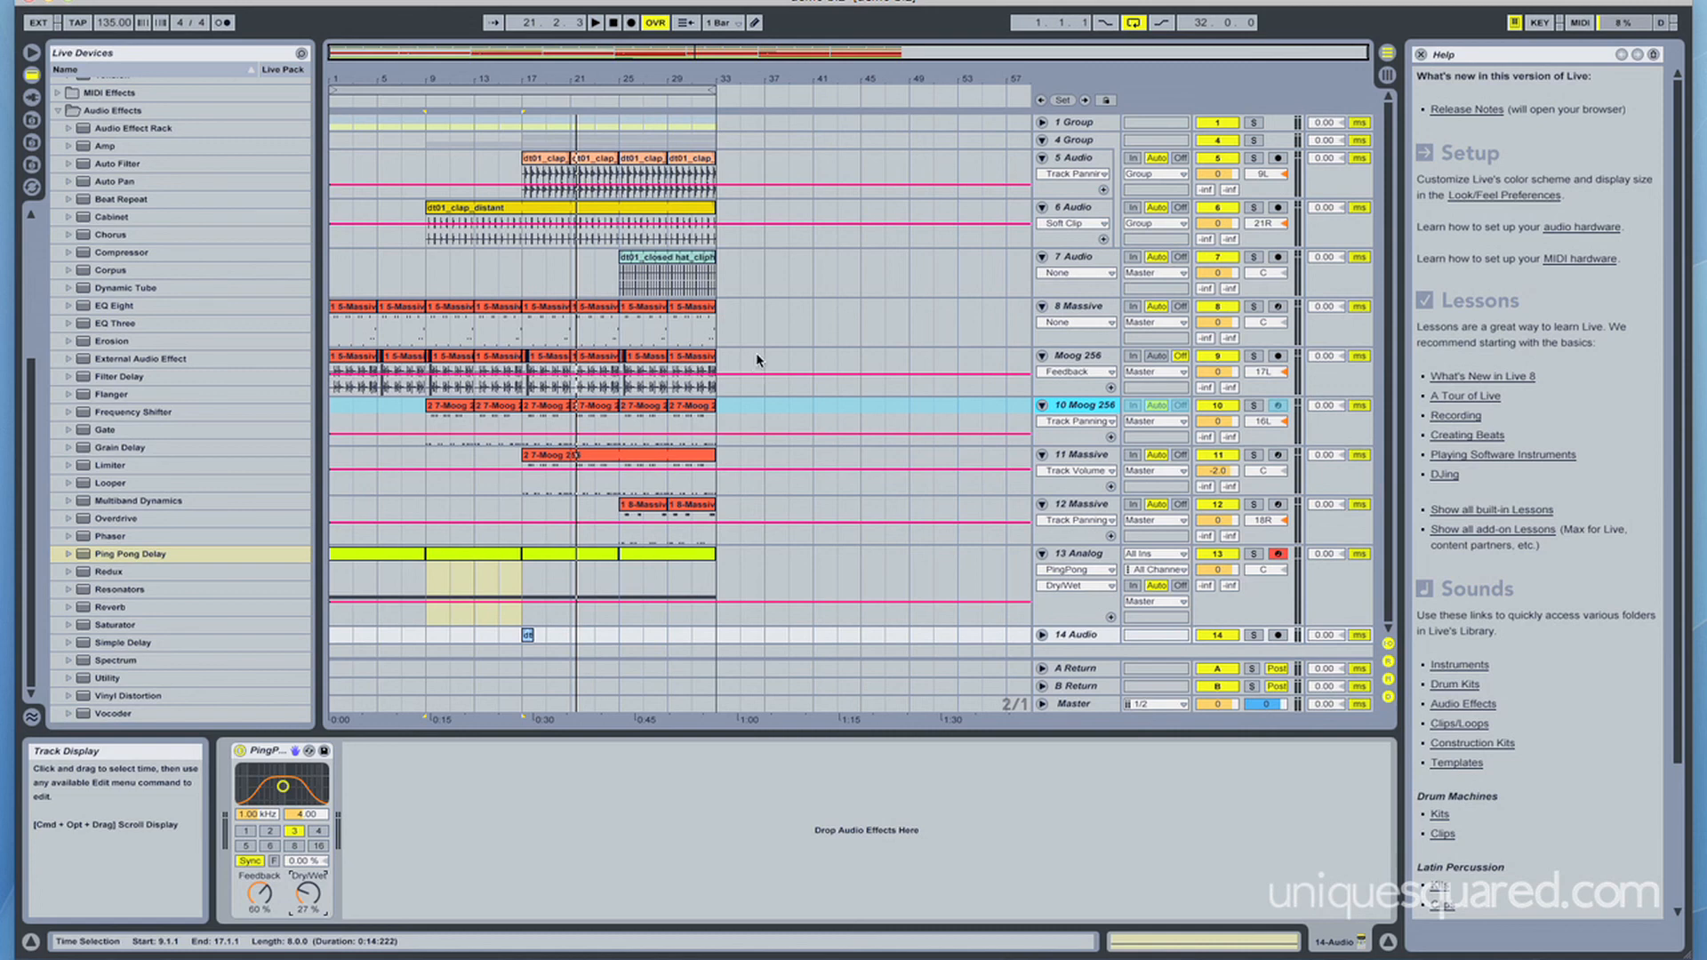
mouse_move(718, 378)
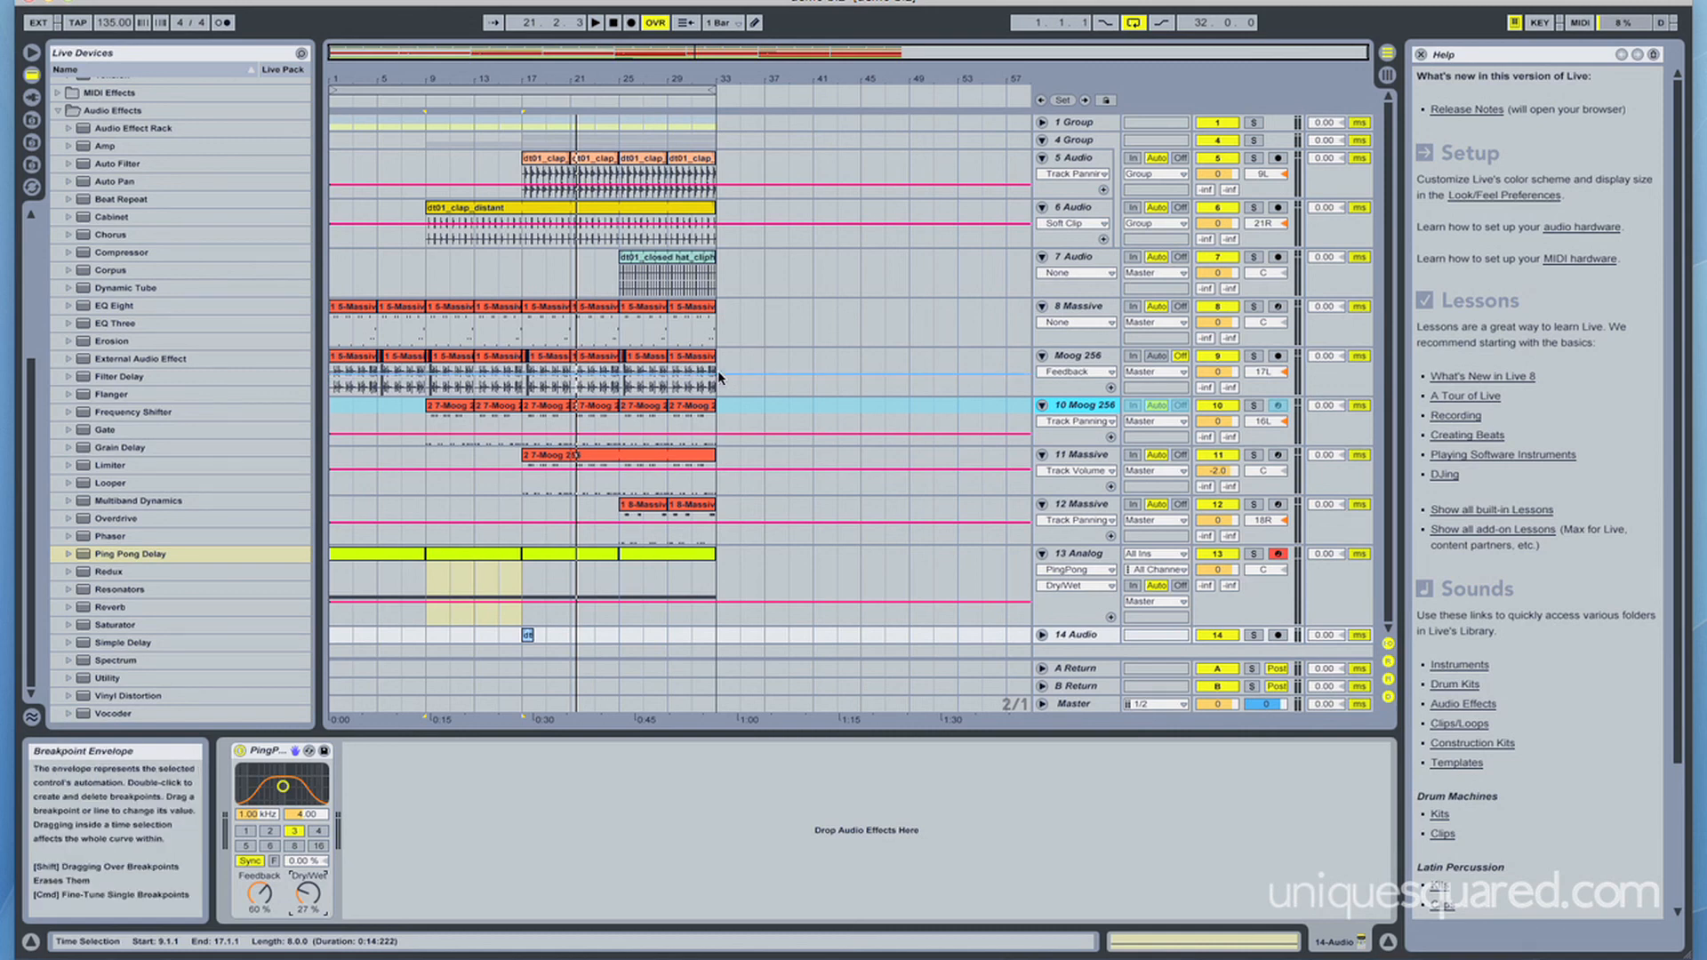